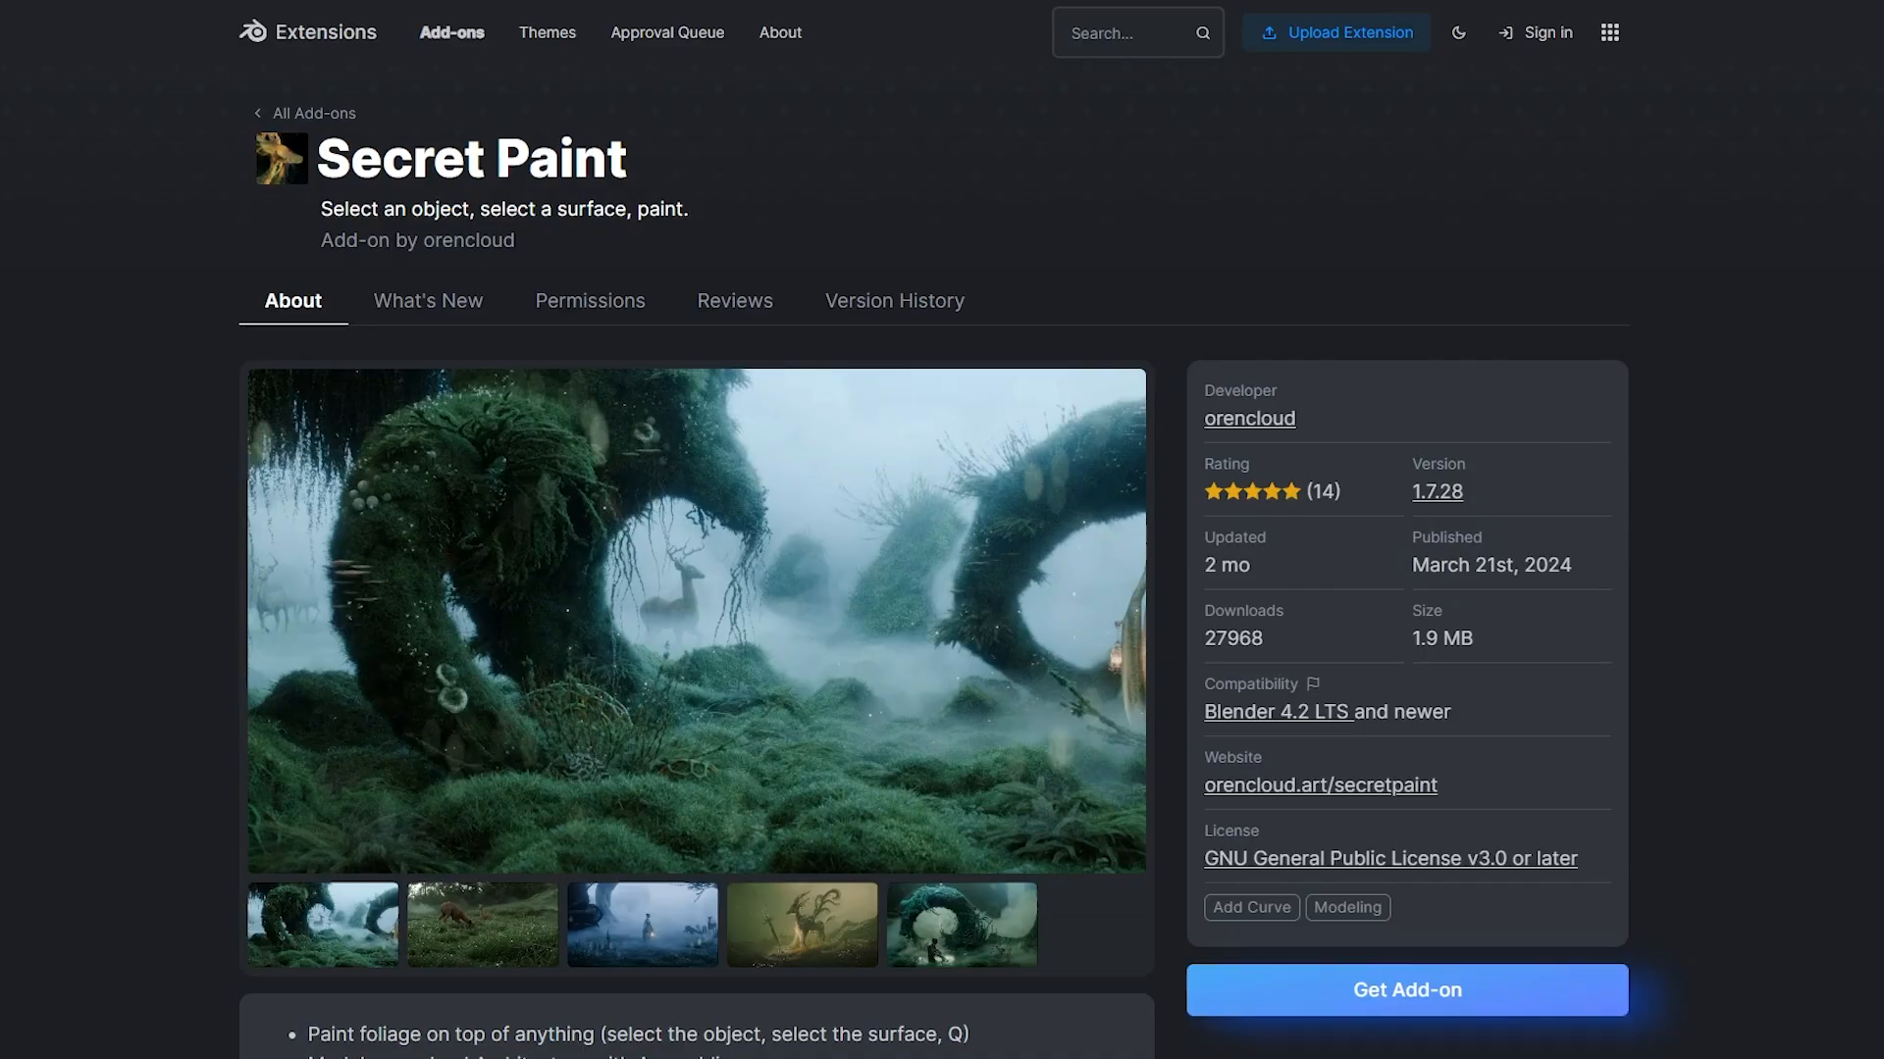
{"action": "mouse_move", "coordinate": [718, 662]}
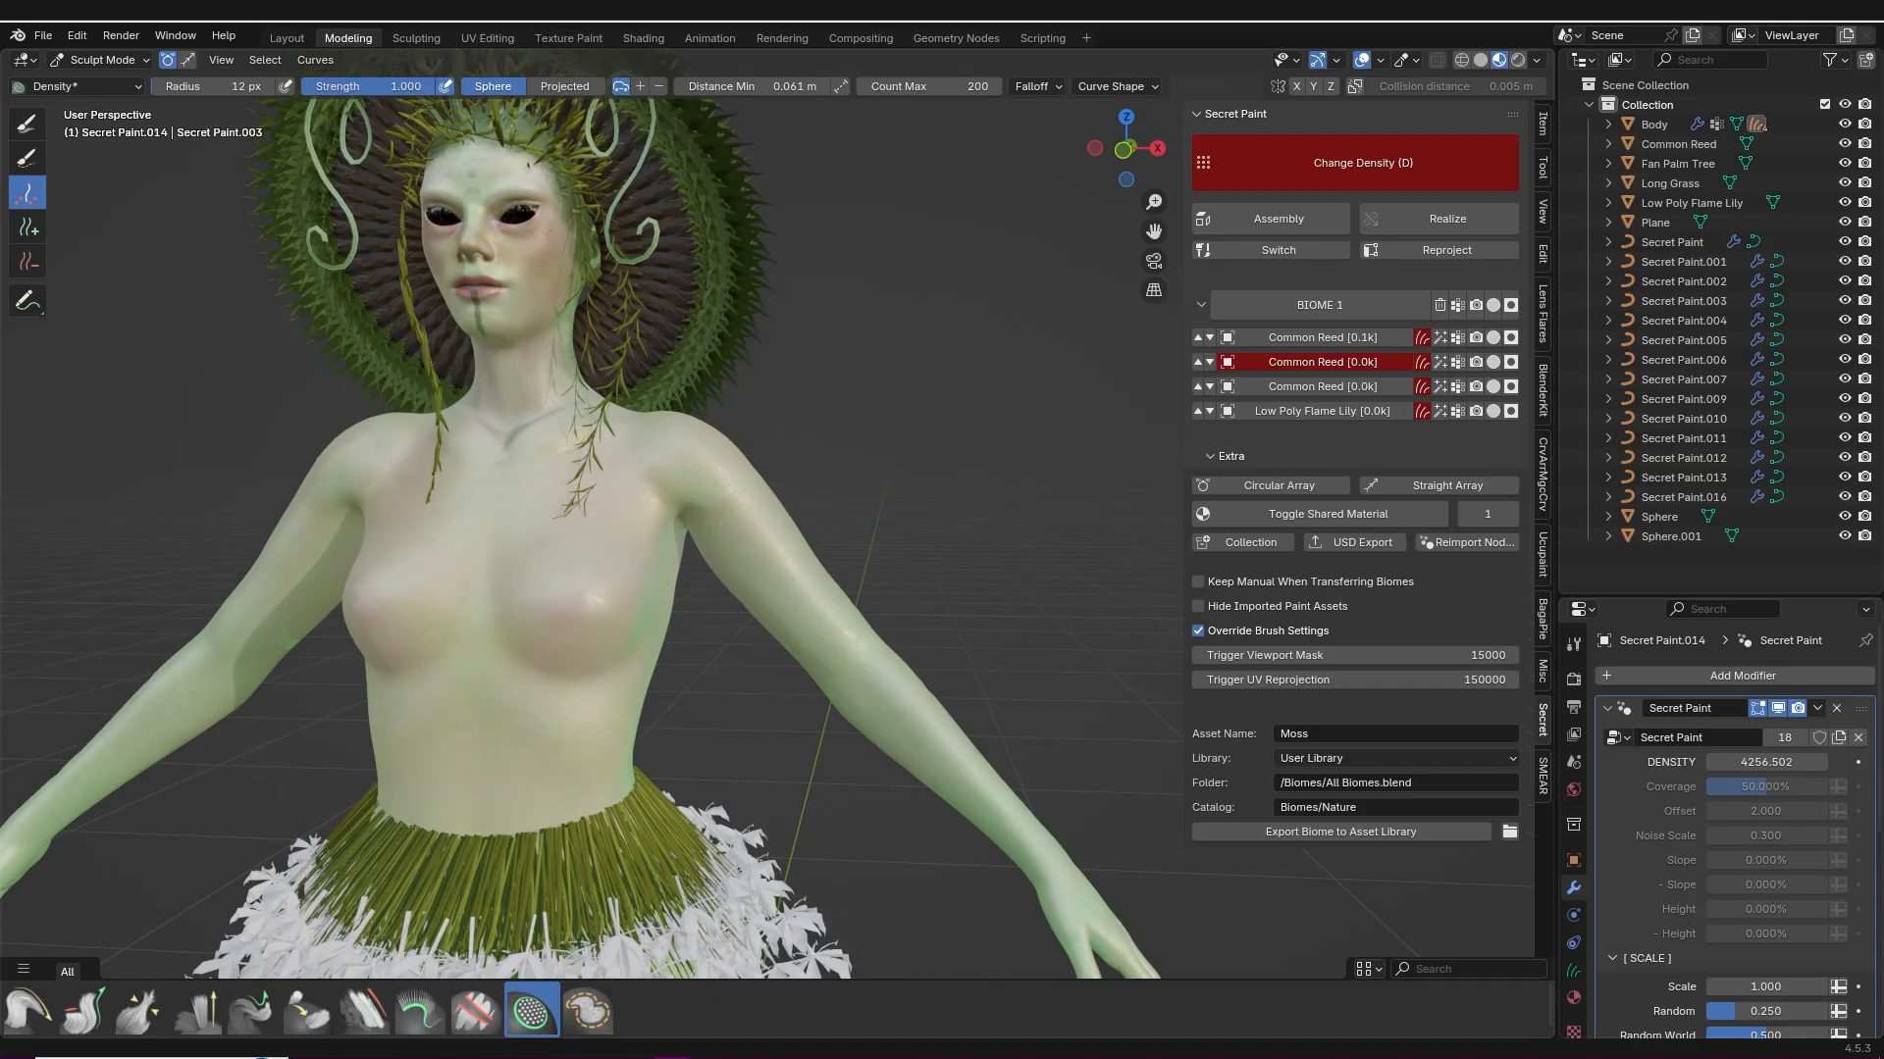
{"action": "mouse_move", "coordinate": [775, 537]}
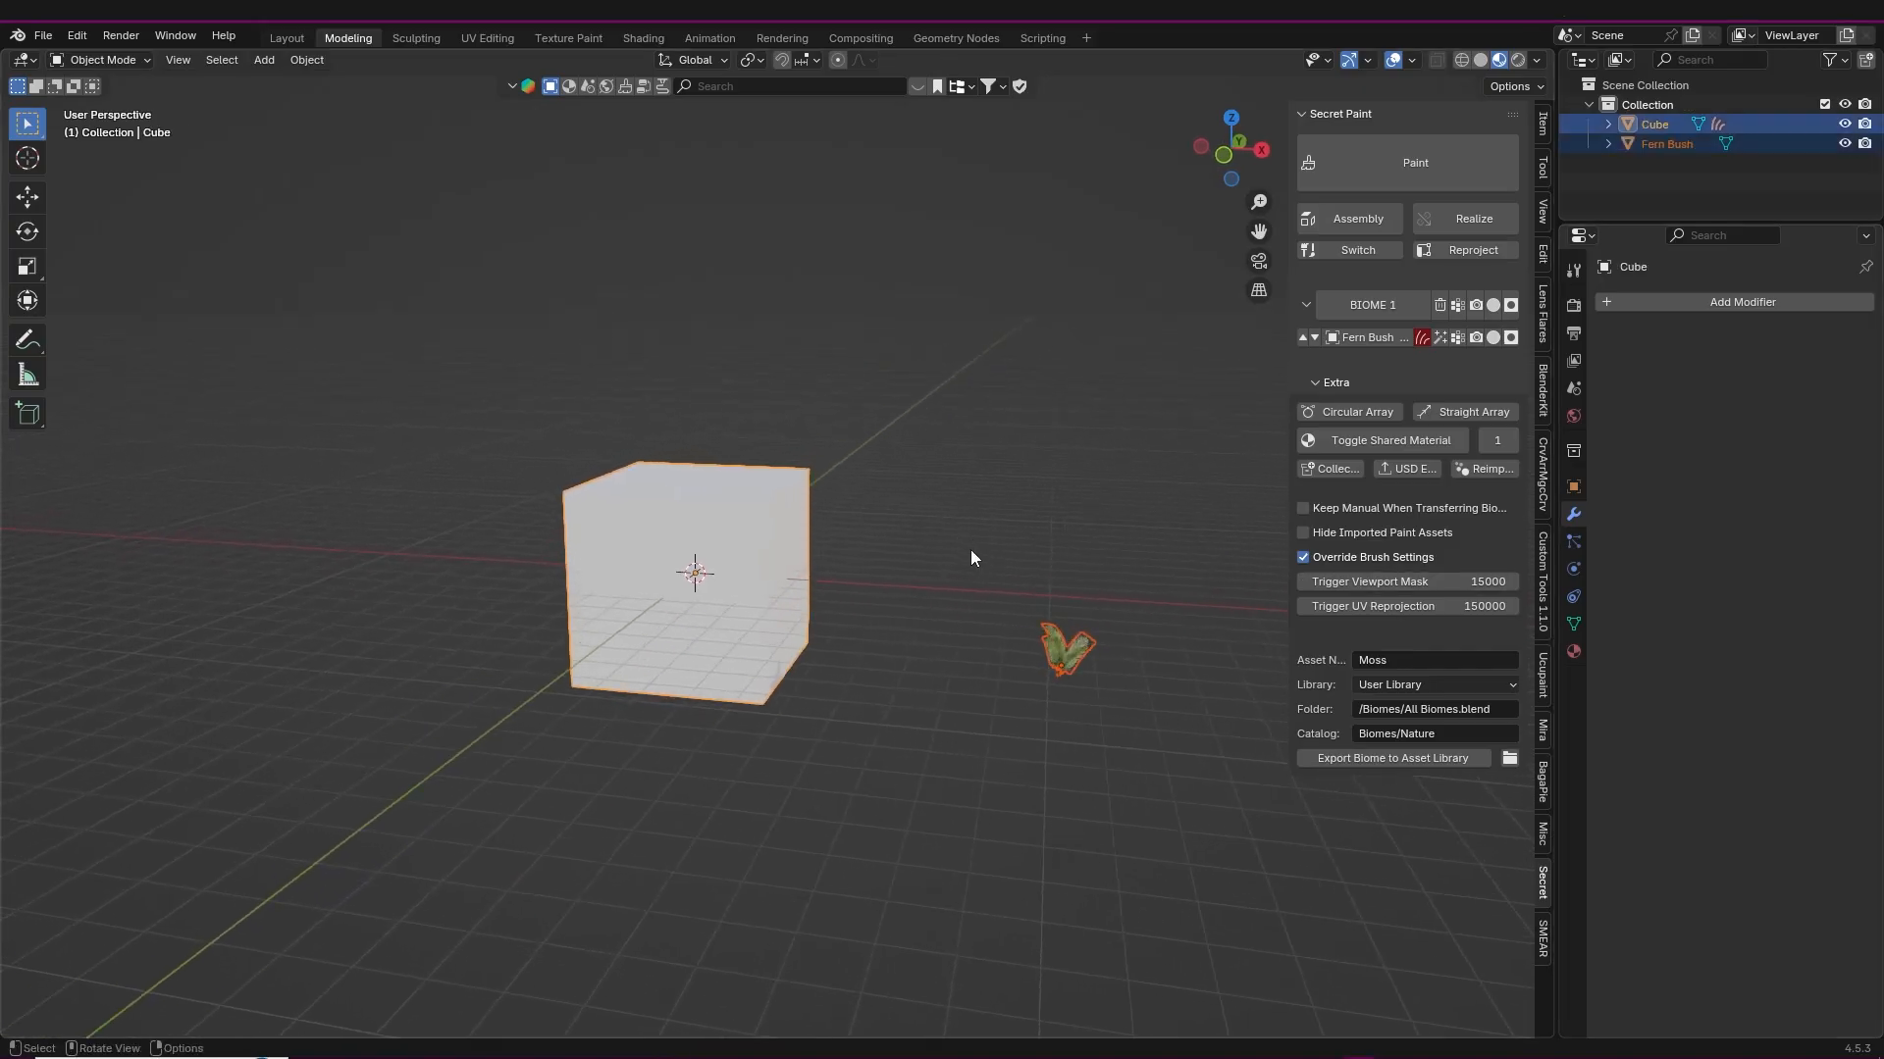
- Start Secret Paint painting to scatter Fern Bush foliage onto the cube
{"action": "left_click", "coordinate": [1413, 162]}
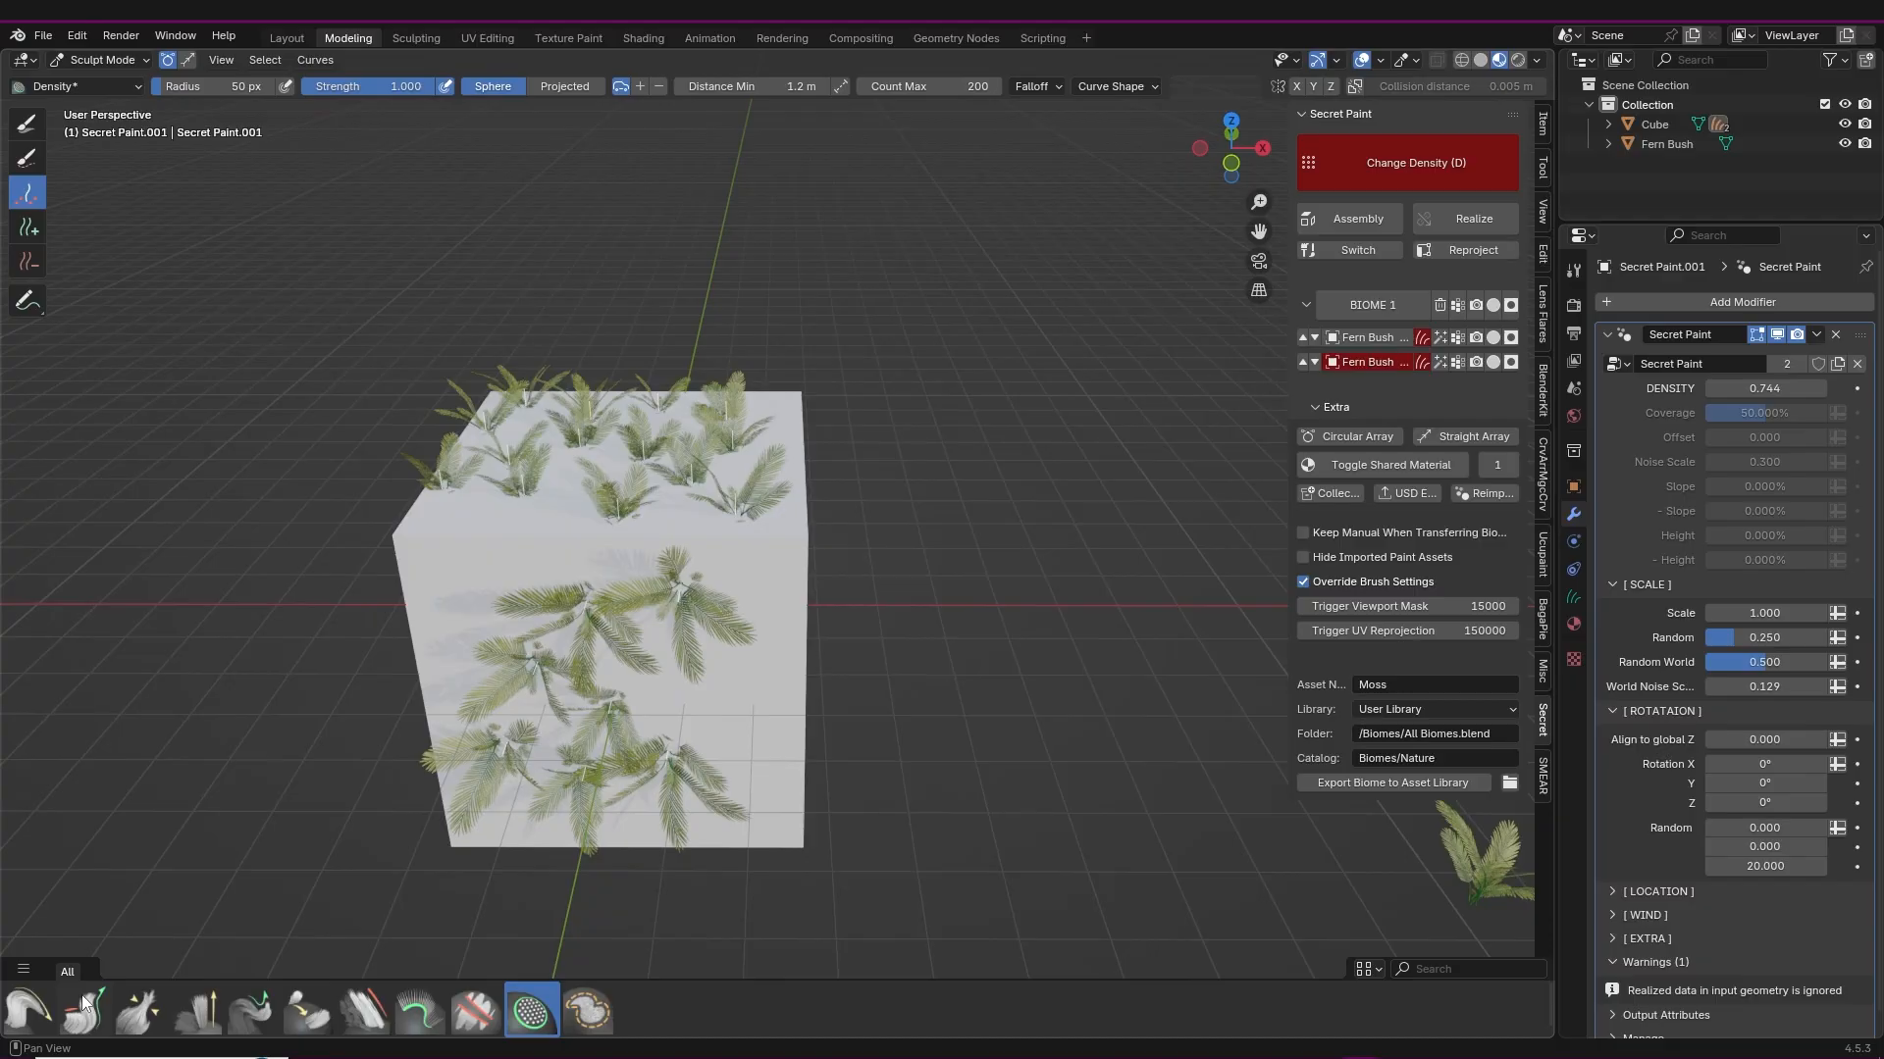
{"action": "mouse_move", "coordinate": [423, 1007]}
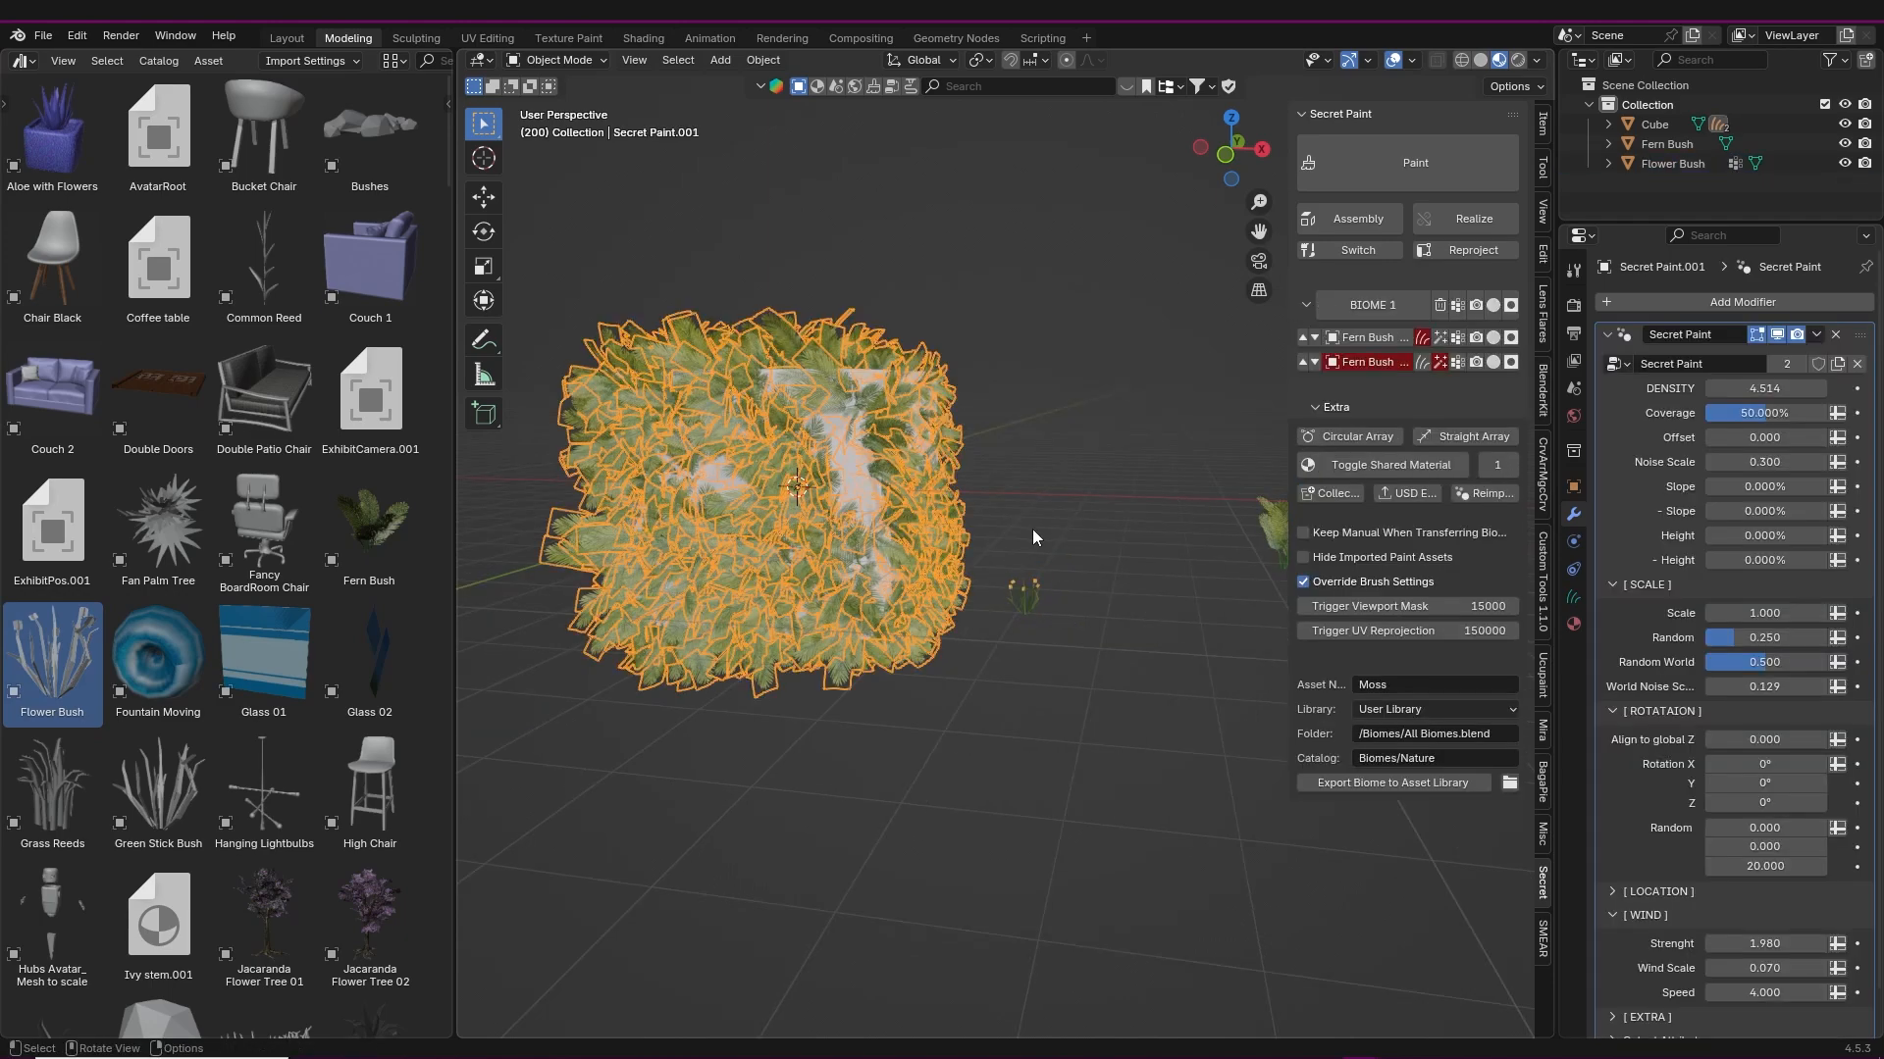
{"action": "left_click", "coordinate": [1369, 362]}
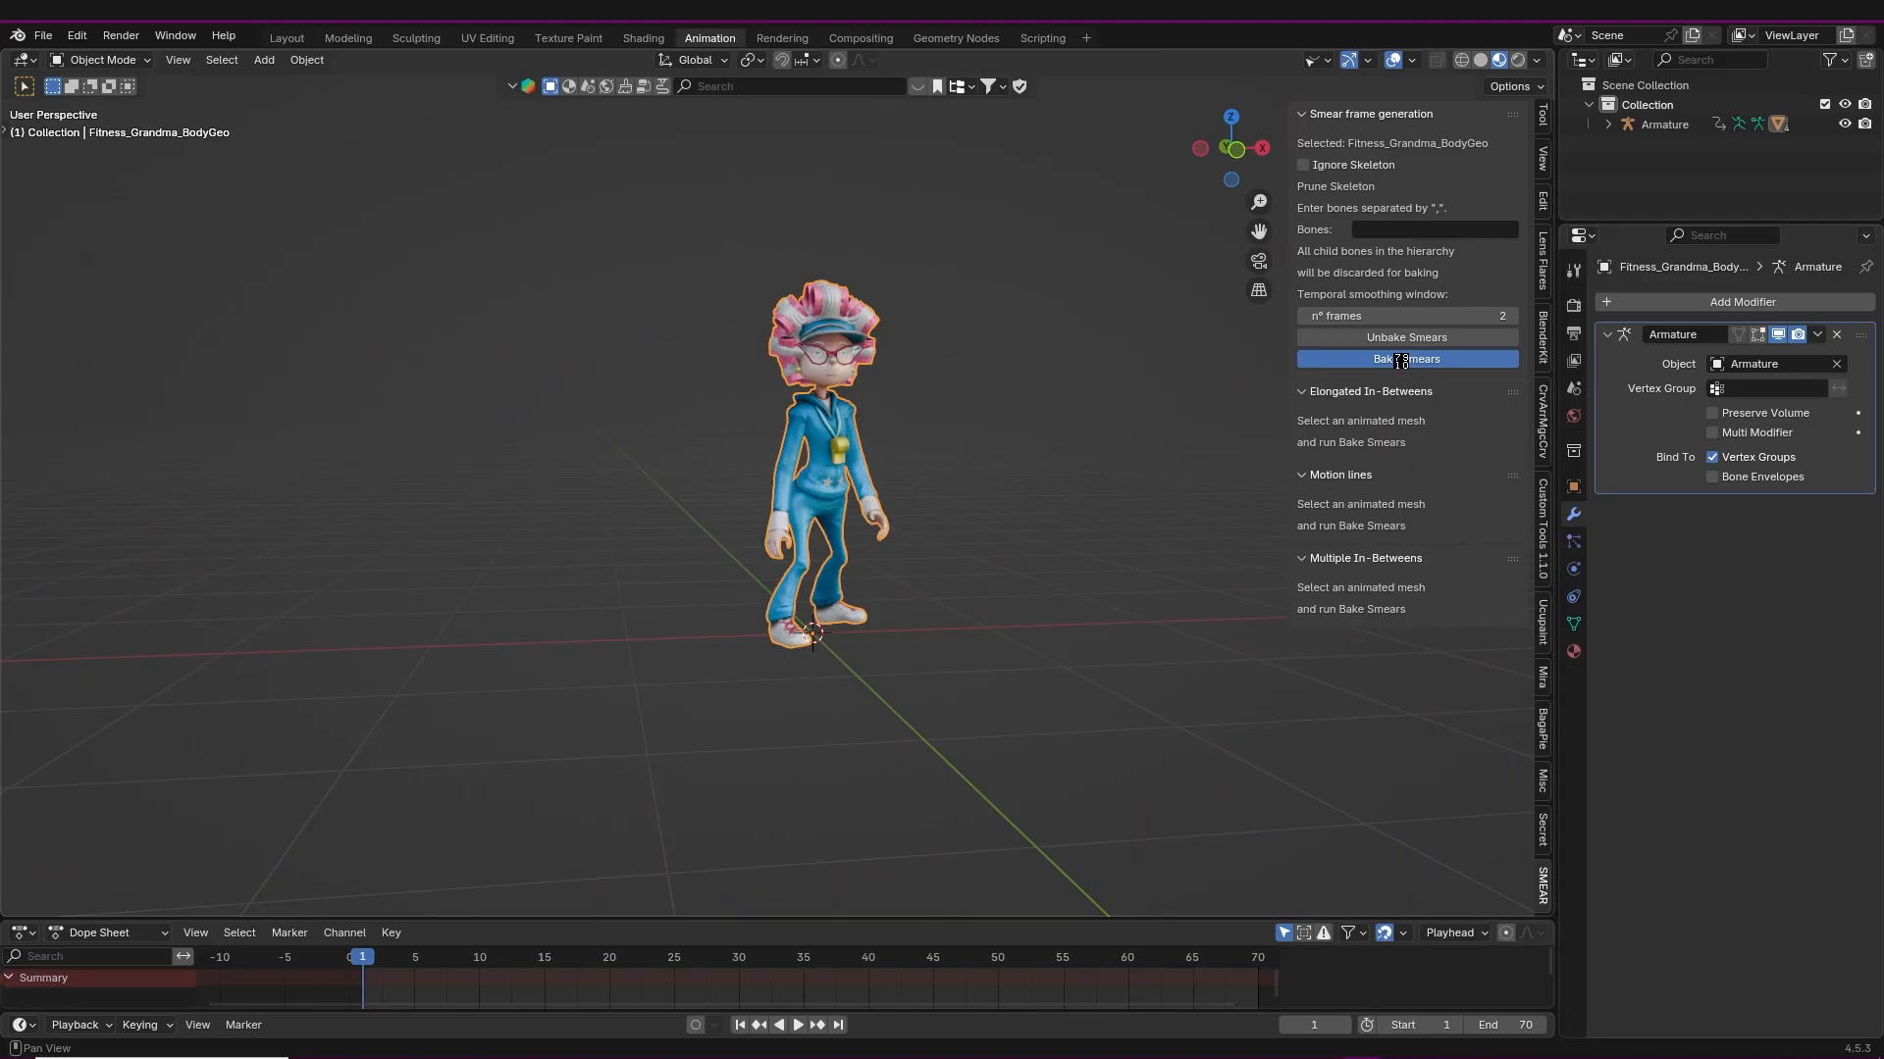
- Bake Grandma's smear frames and preview elongated in-between smears during playback, then turn them off
{"action": "left_click", "coordinate": [1406, 358]}
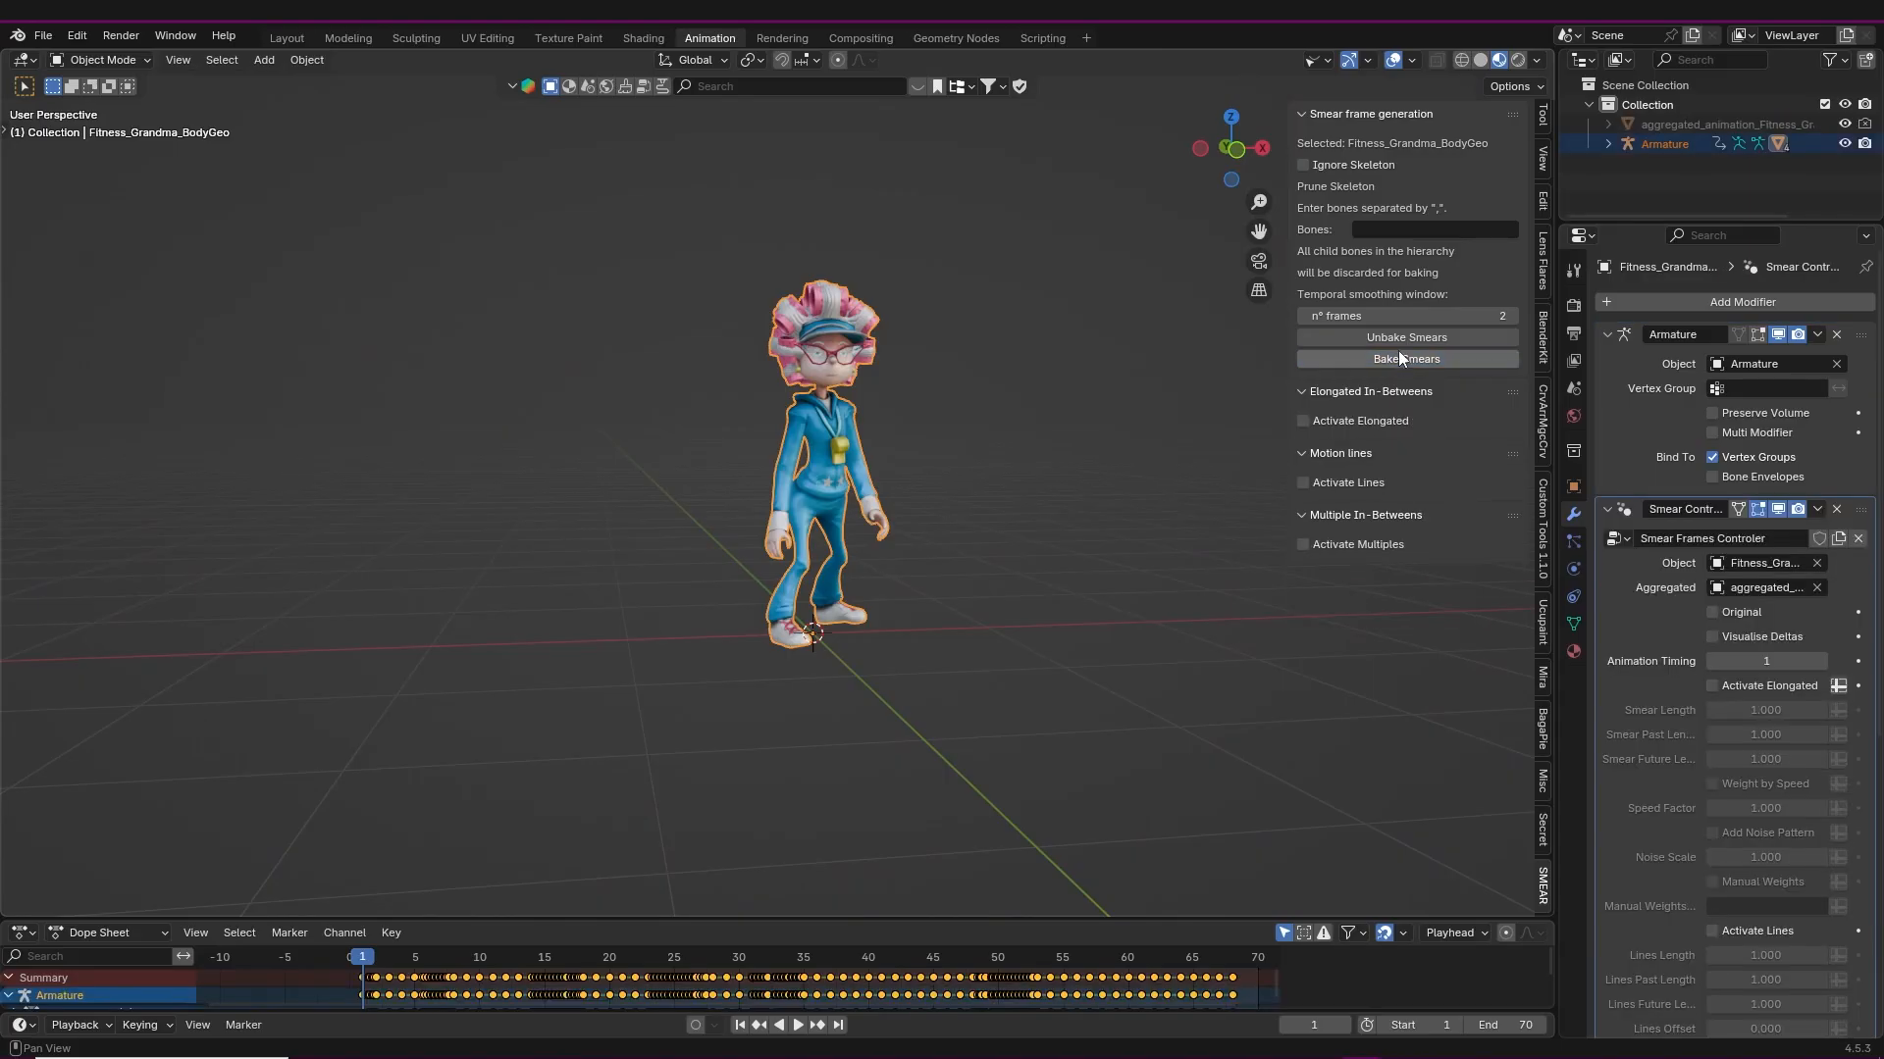
{"action": "left_click", "coordinate": [1304, 421]}
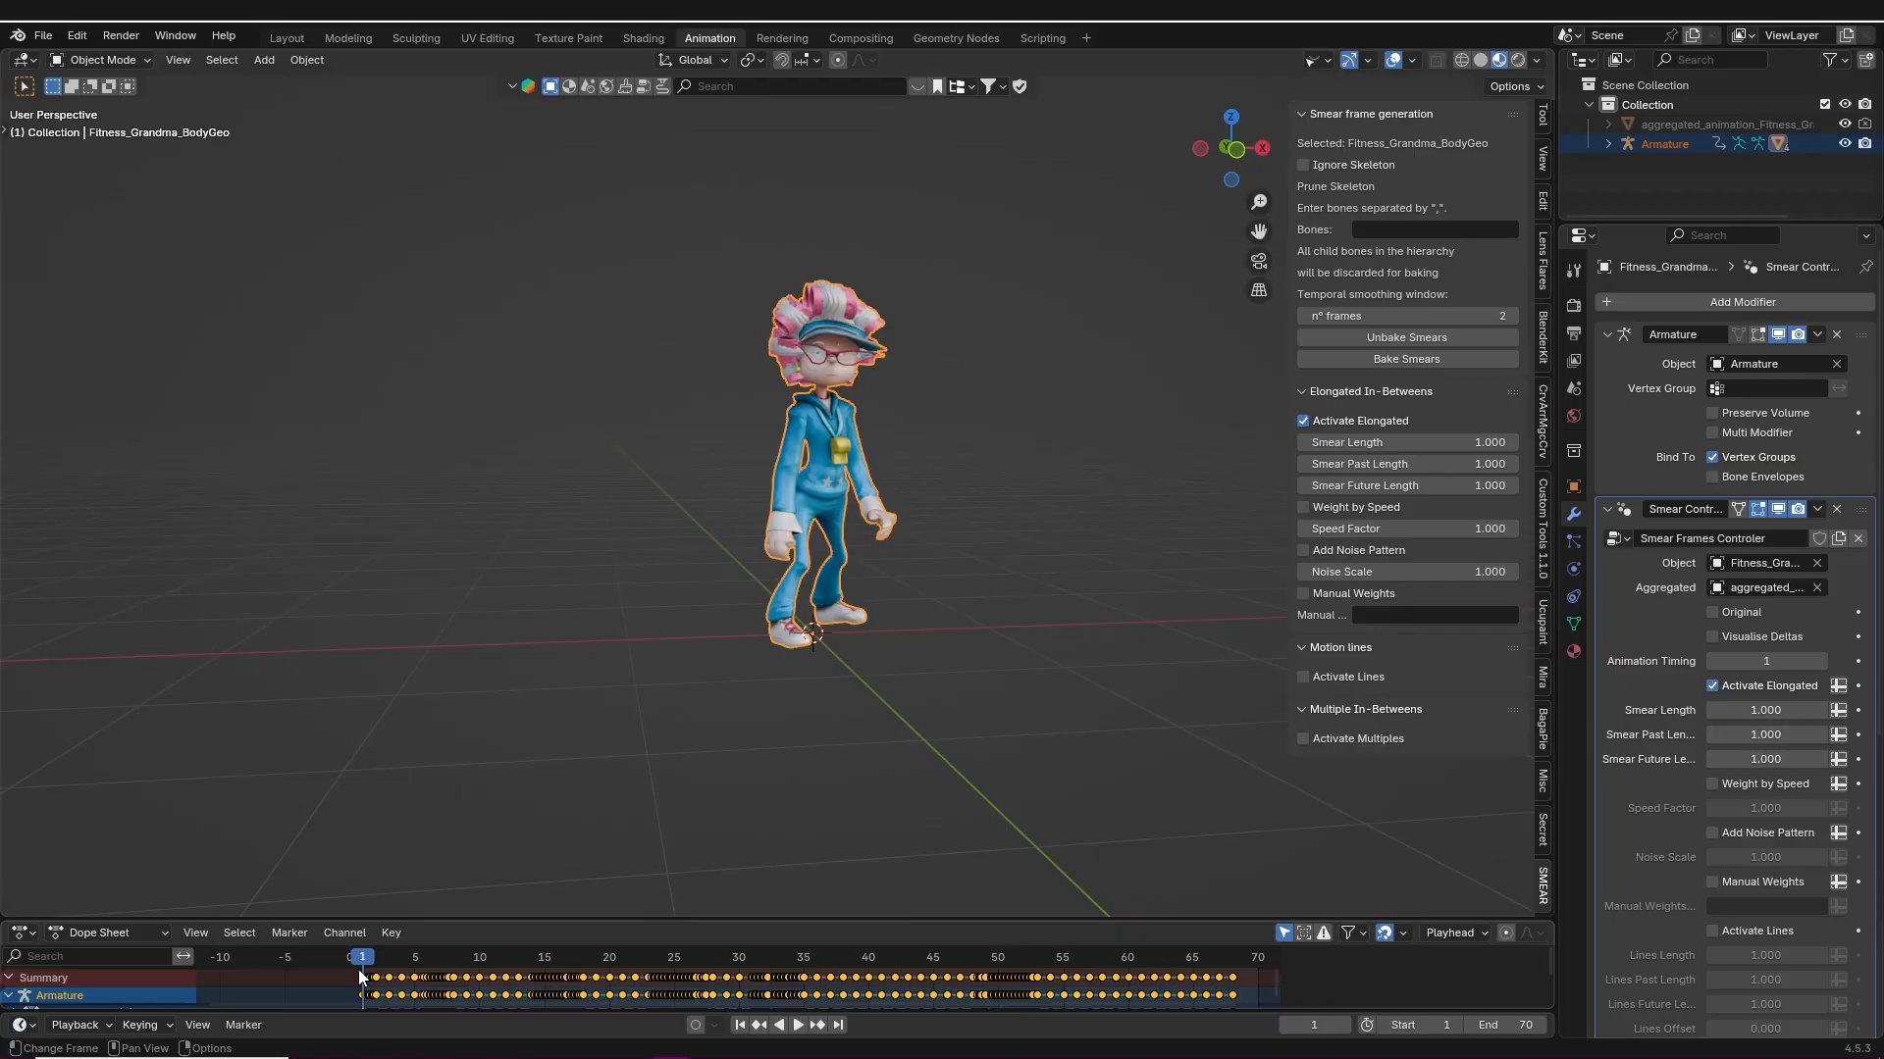
{"action": "left_click", "coordinate": [796, 1024]}
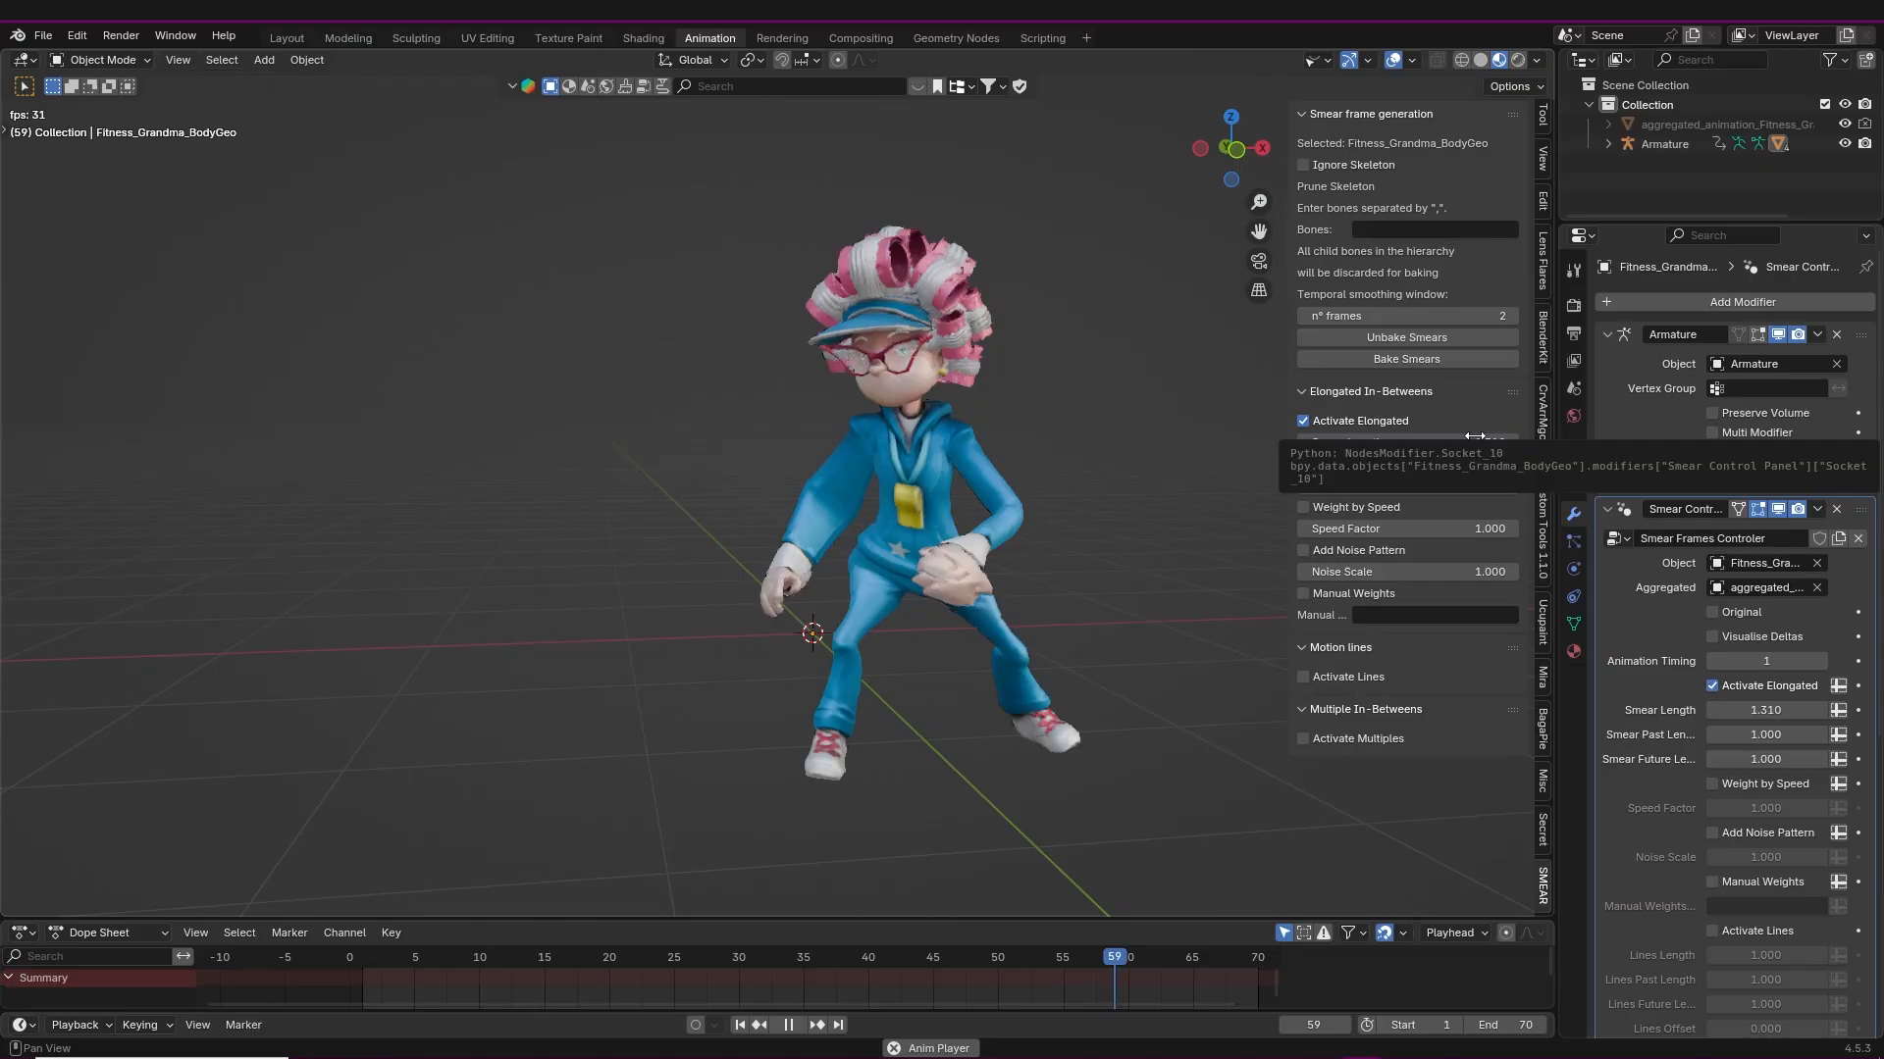
{"action": "left_click", "coordinate": [946, 957]}
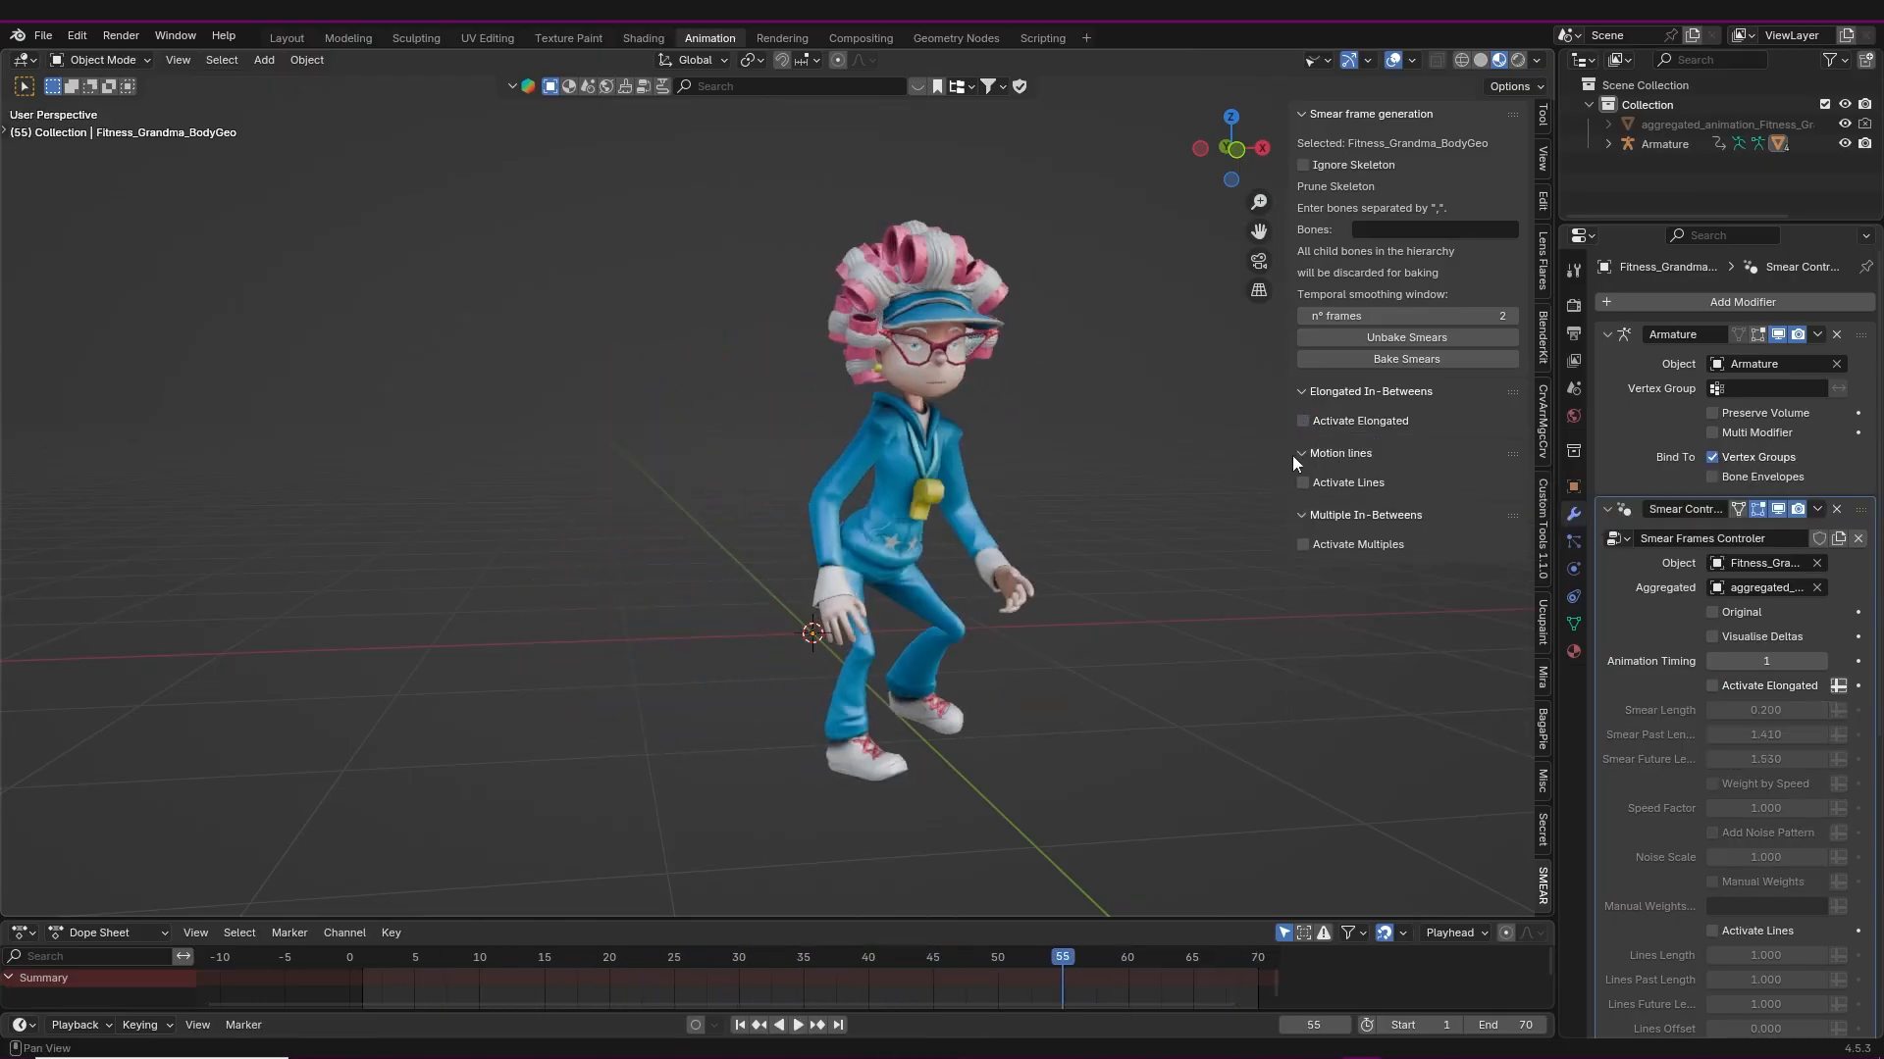
{"action": "left_click", "coordinate": [1302, 482]}
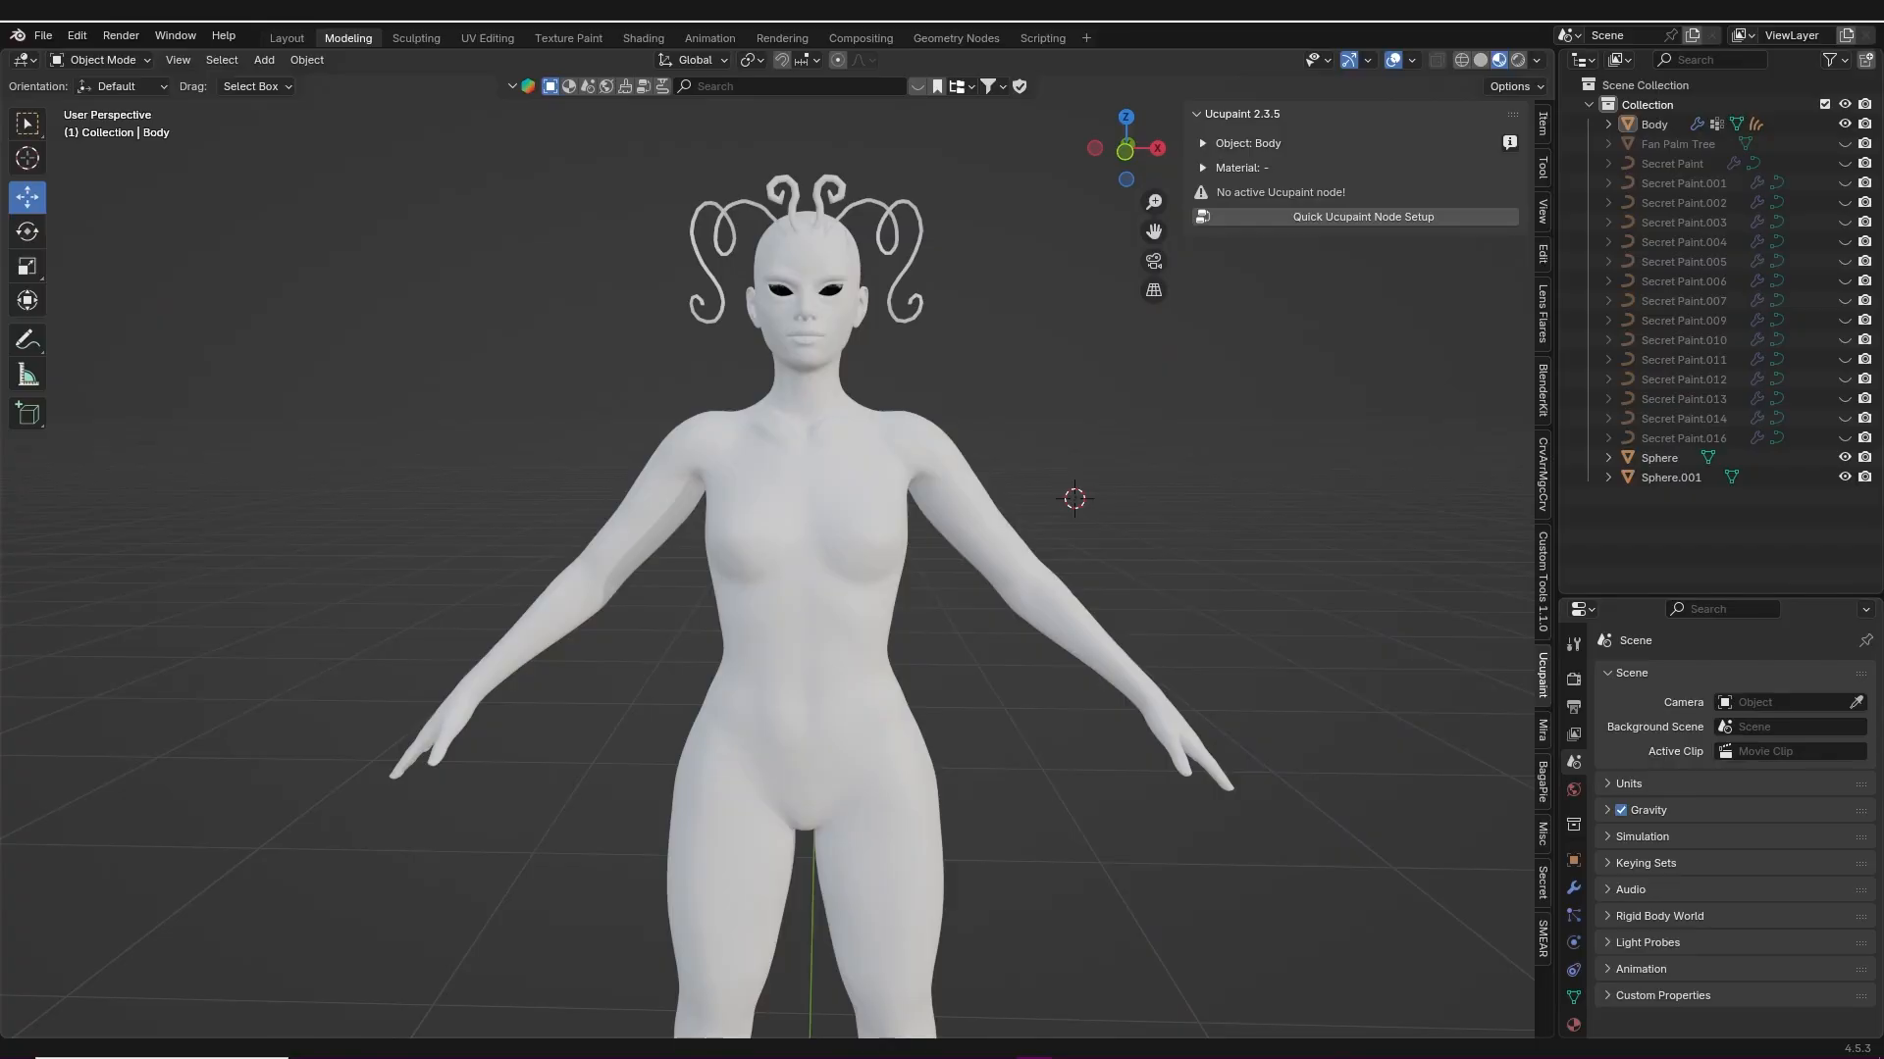
{"action": "mouse_move", "coordinate": [942, 499]}
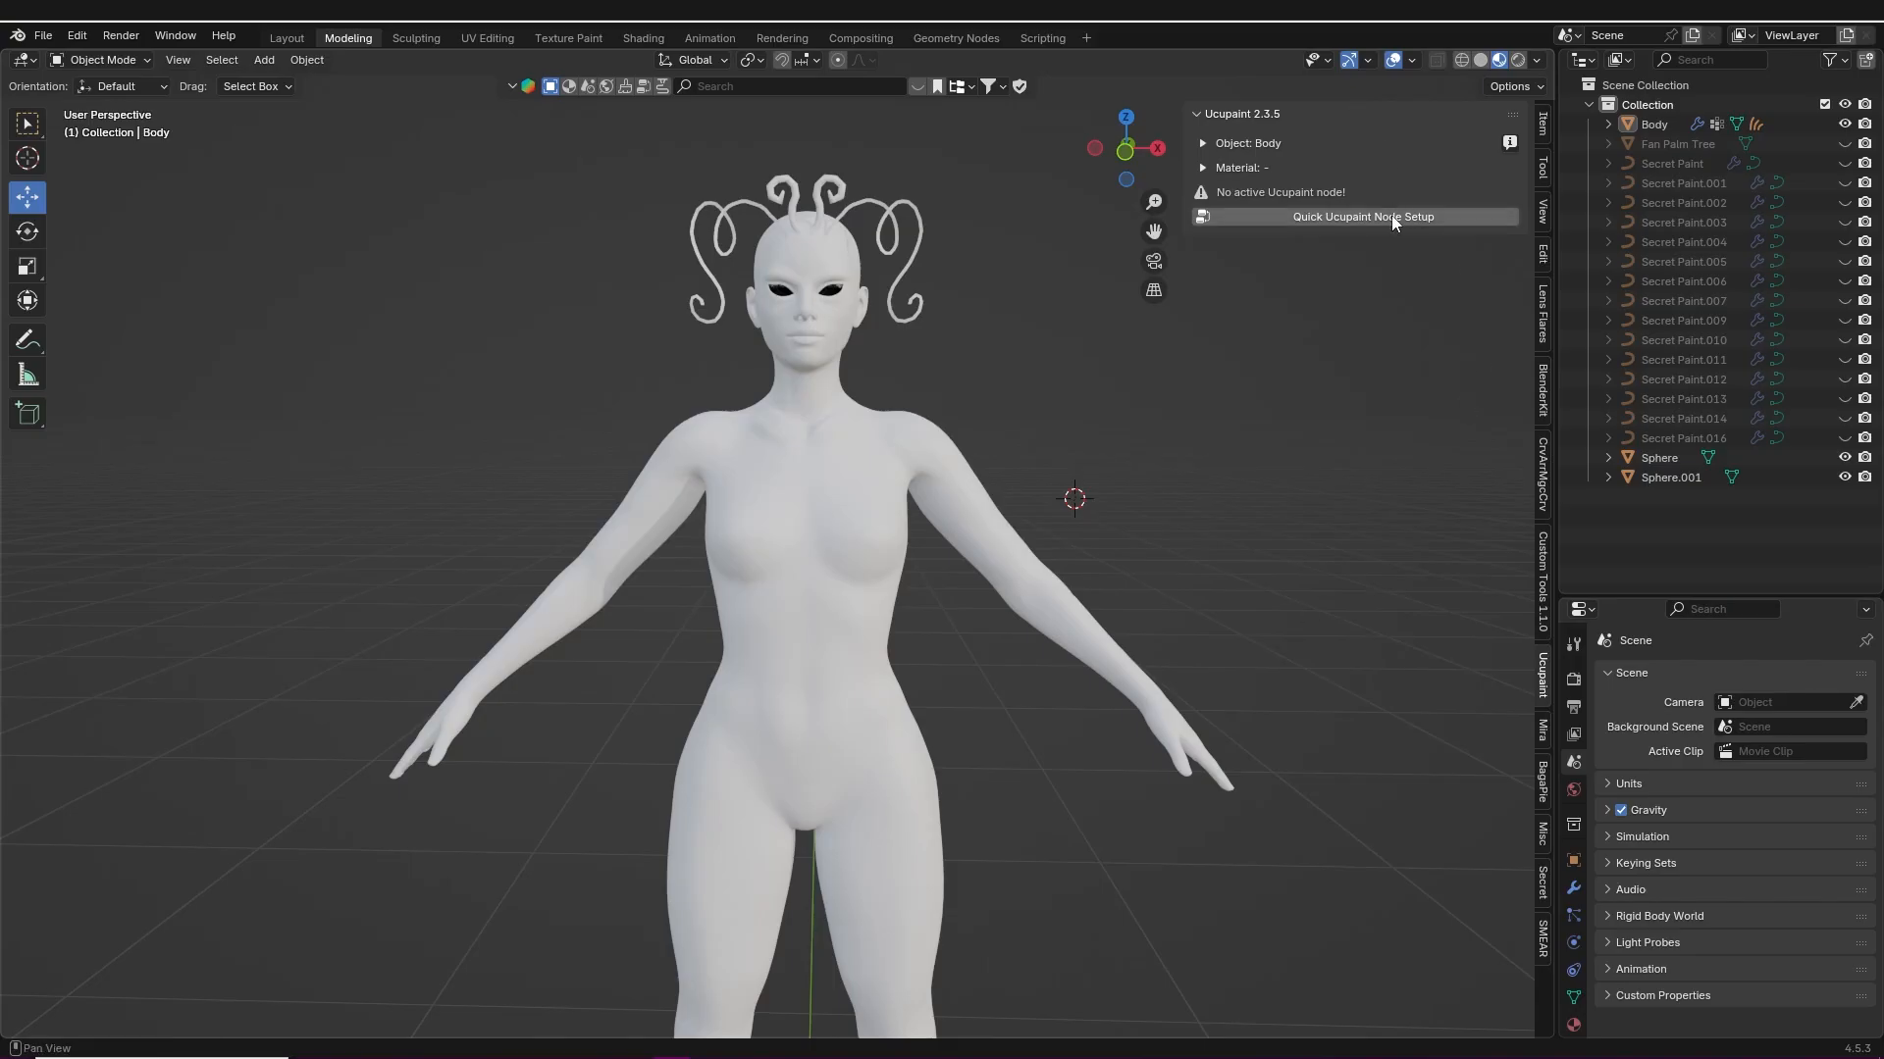
- Run Quick Ucupaint Node Setup on the Body and add a light green Solid Color layer
{"action": "left_click", "coordinate": [1363, 216]}
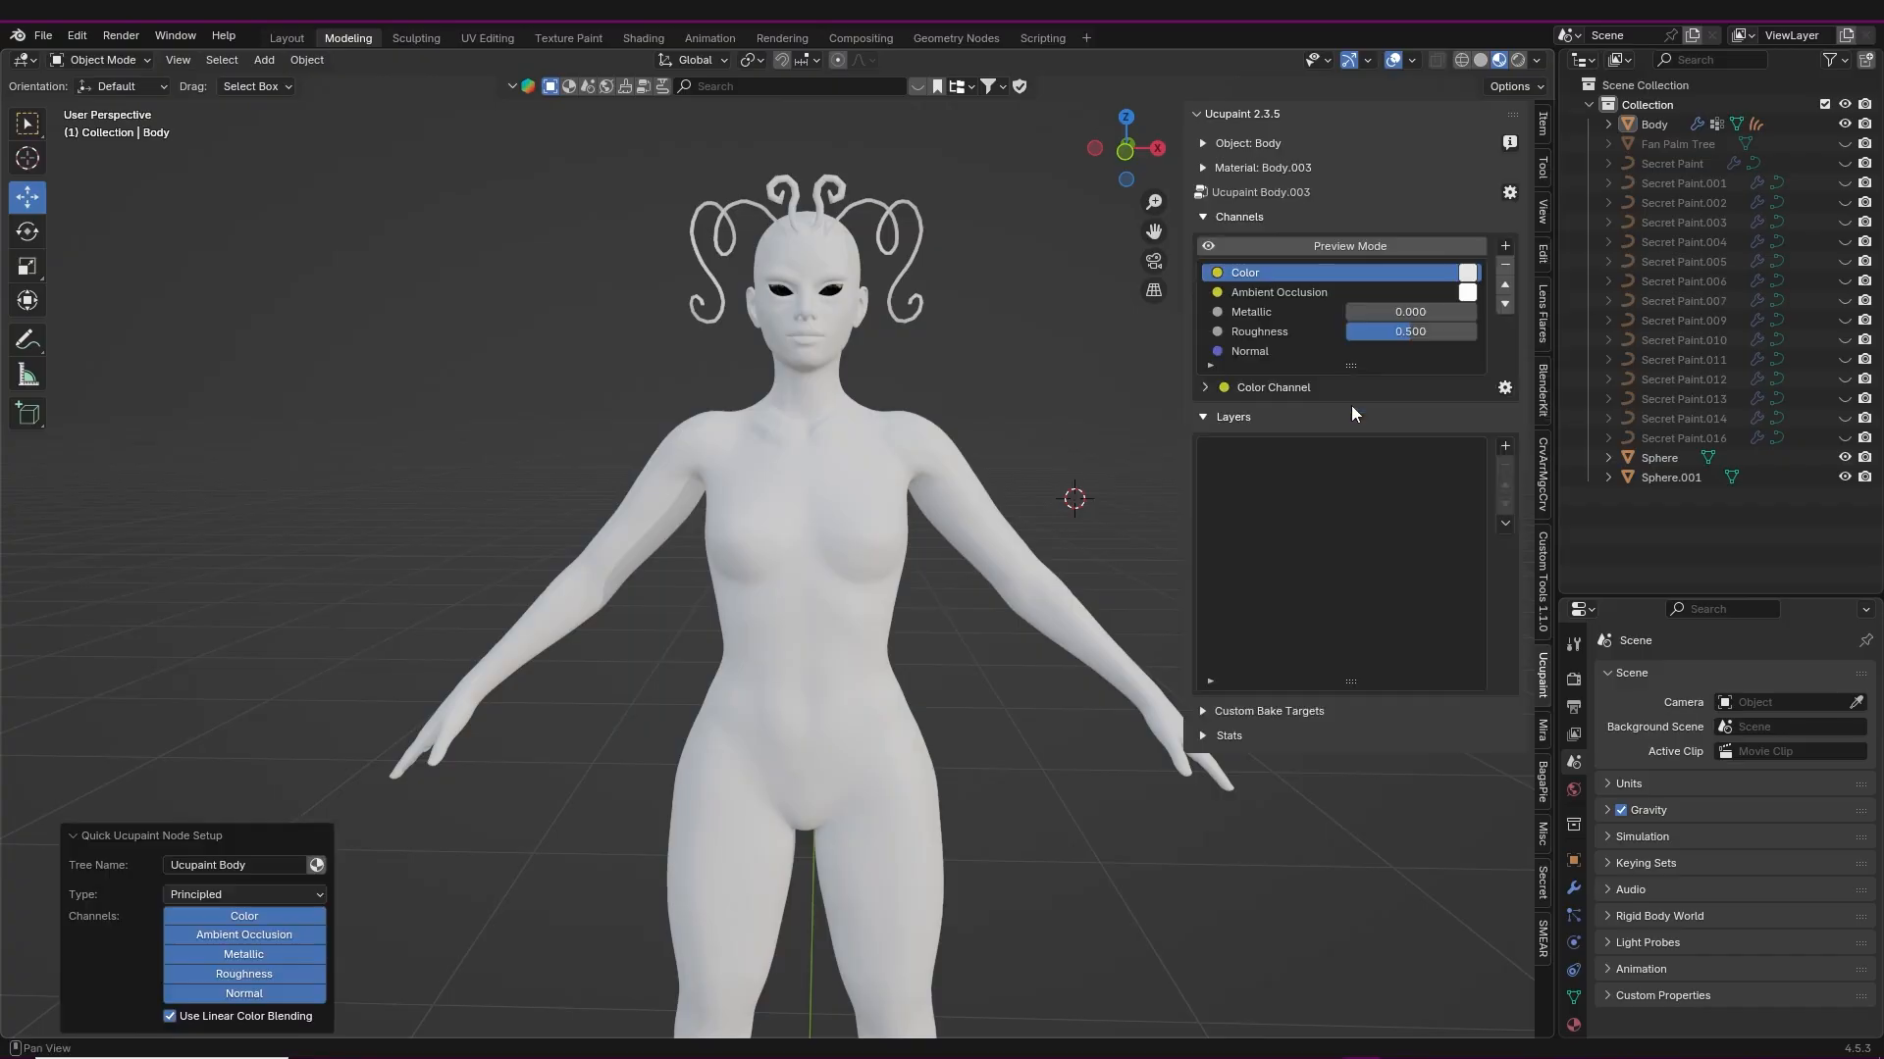
{"action": "left_click", "coordinate": [1503, 445]}
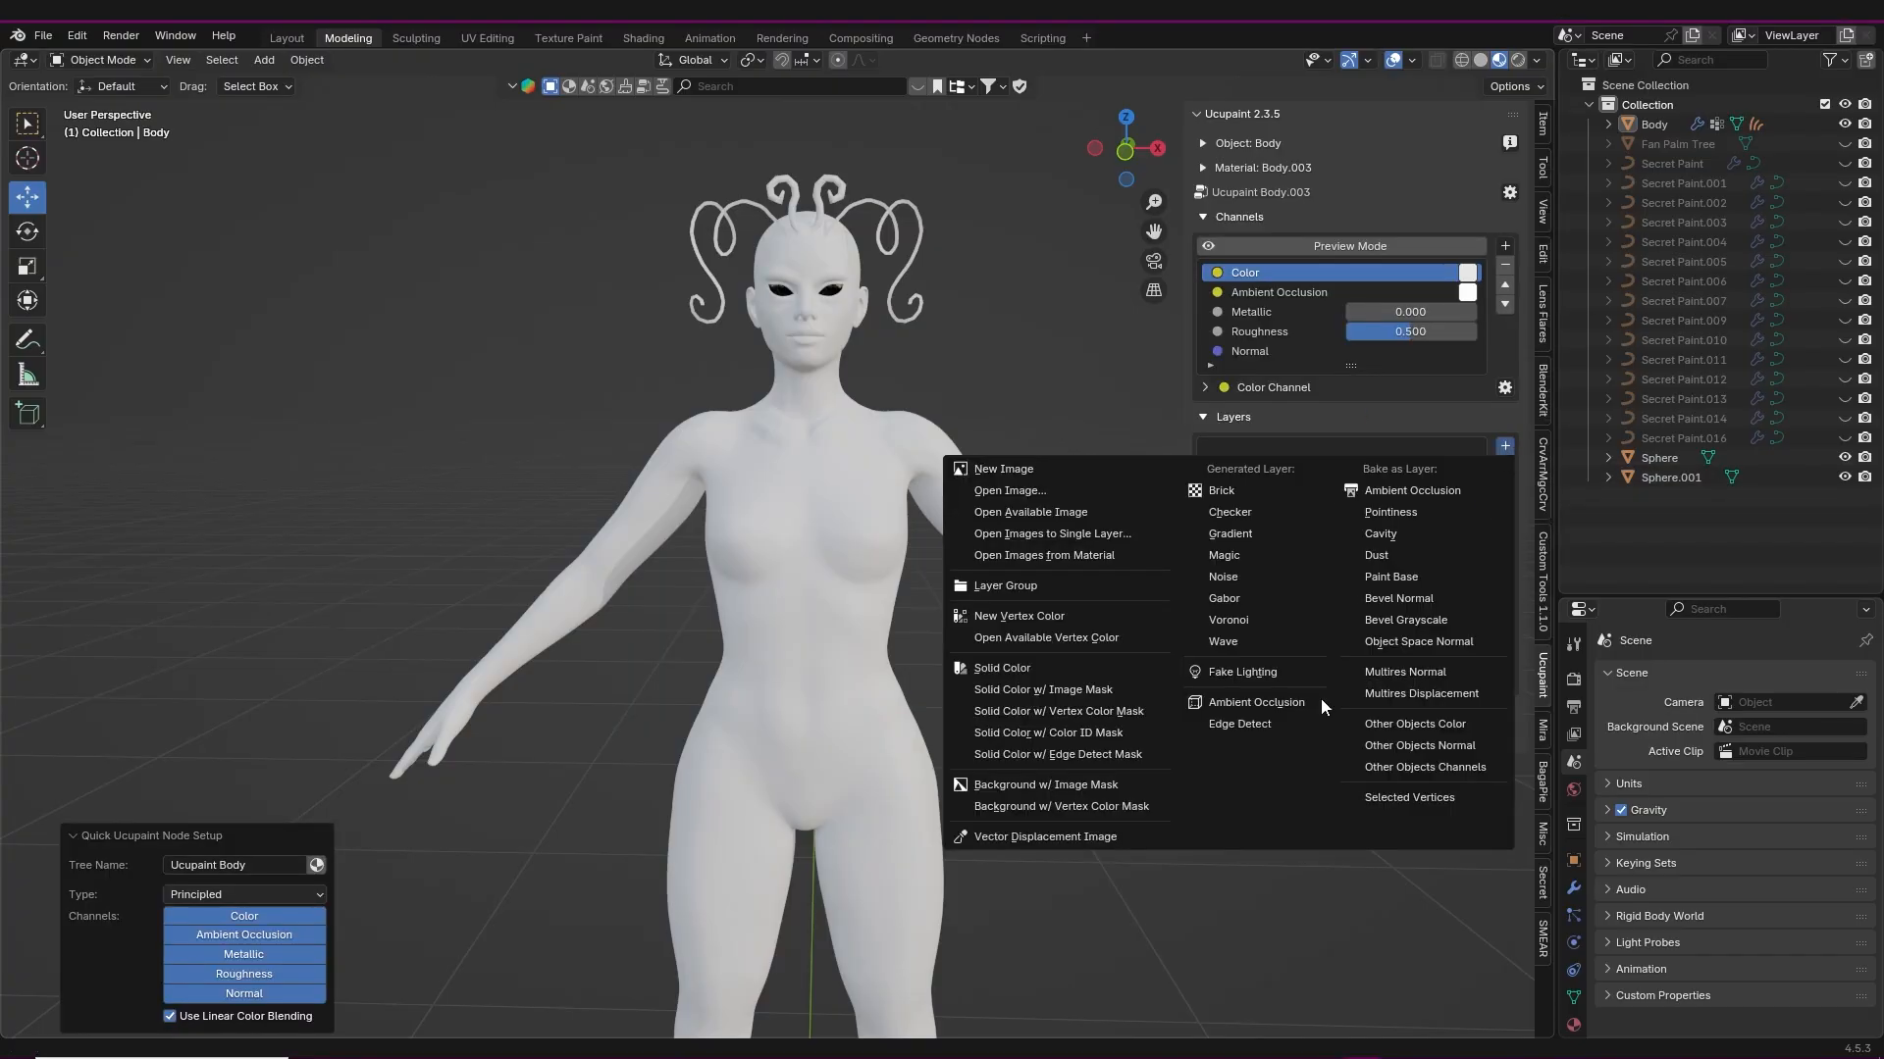
{"action": "mouse_move", "coordinate": [1002, 668]}
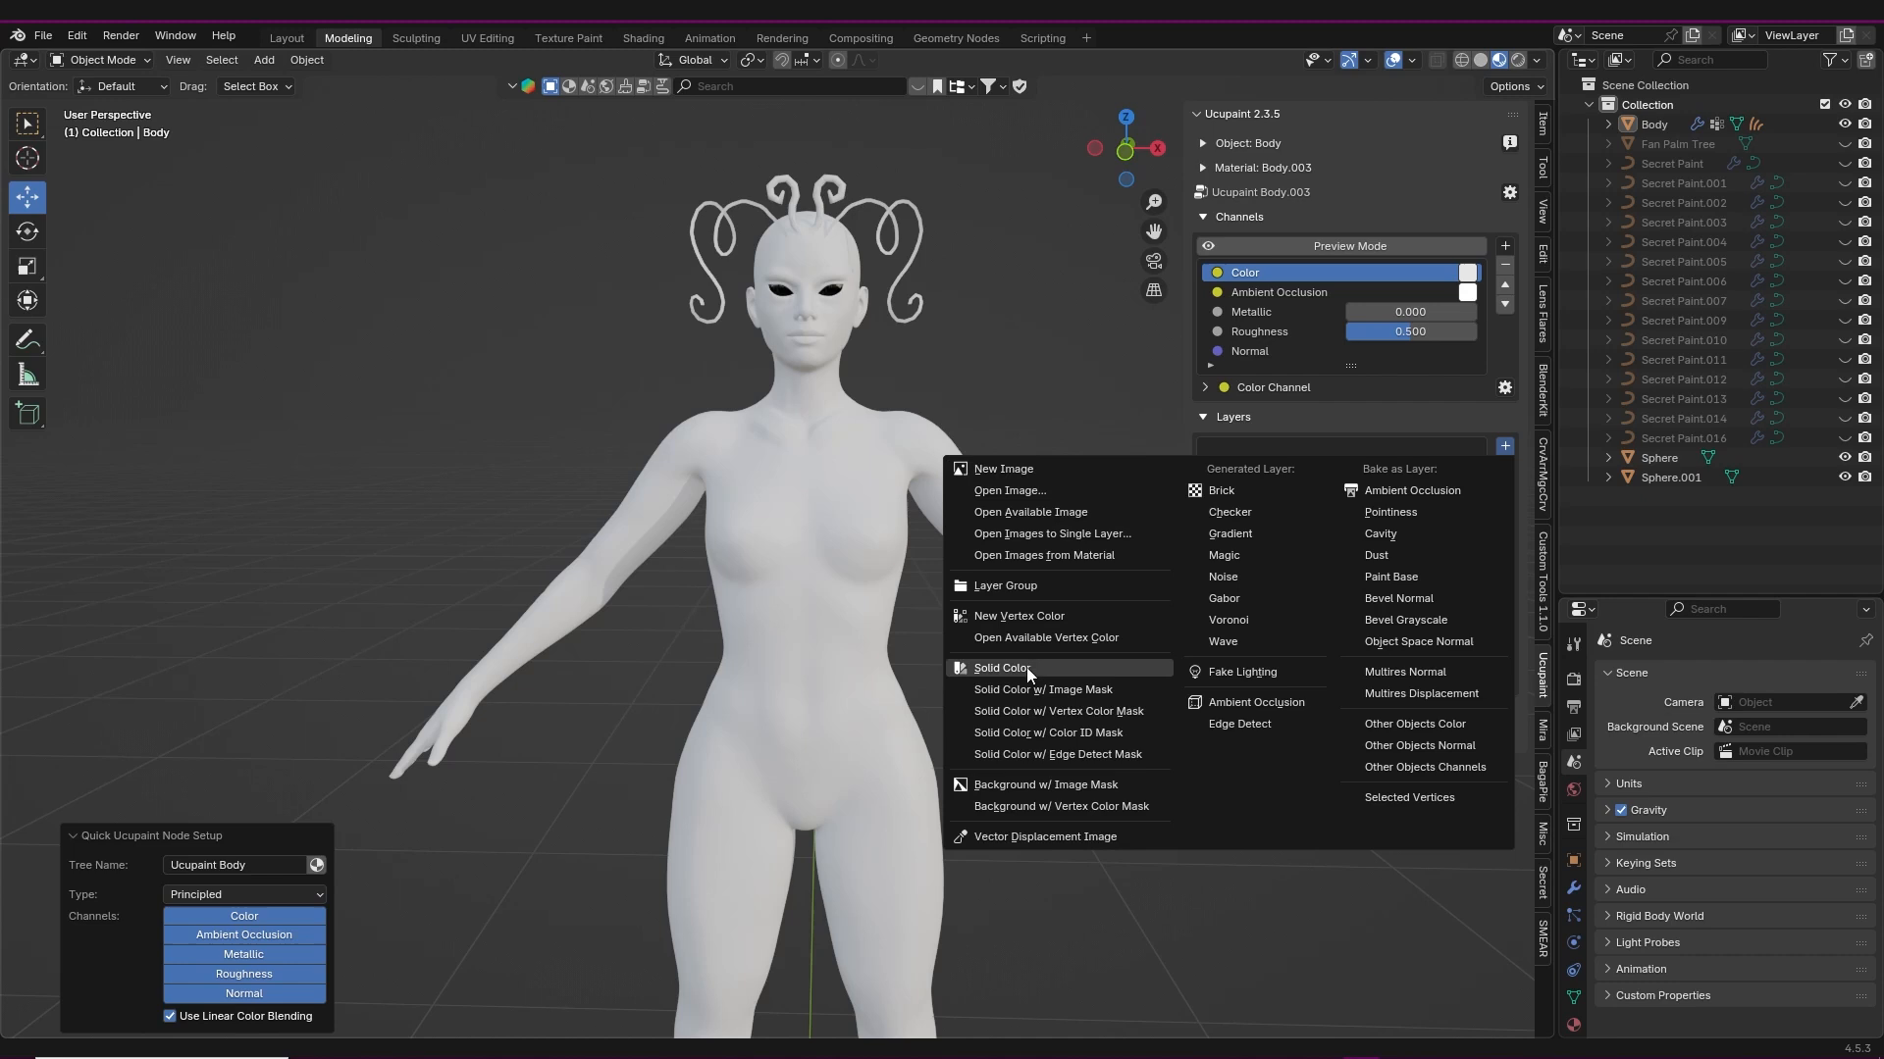
{"action": "left_click", "coordinate": [1002, 668]}
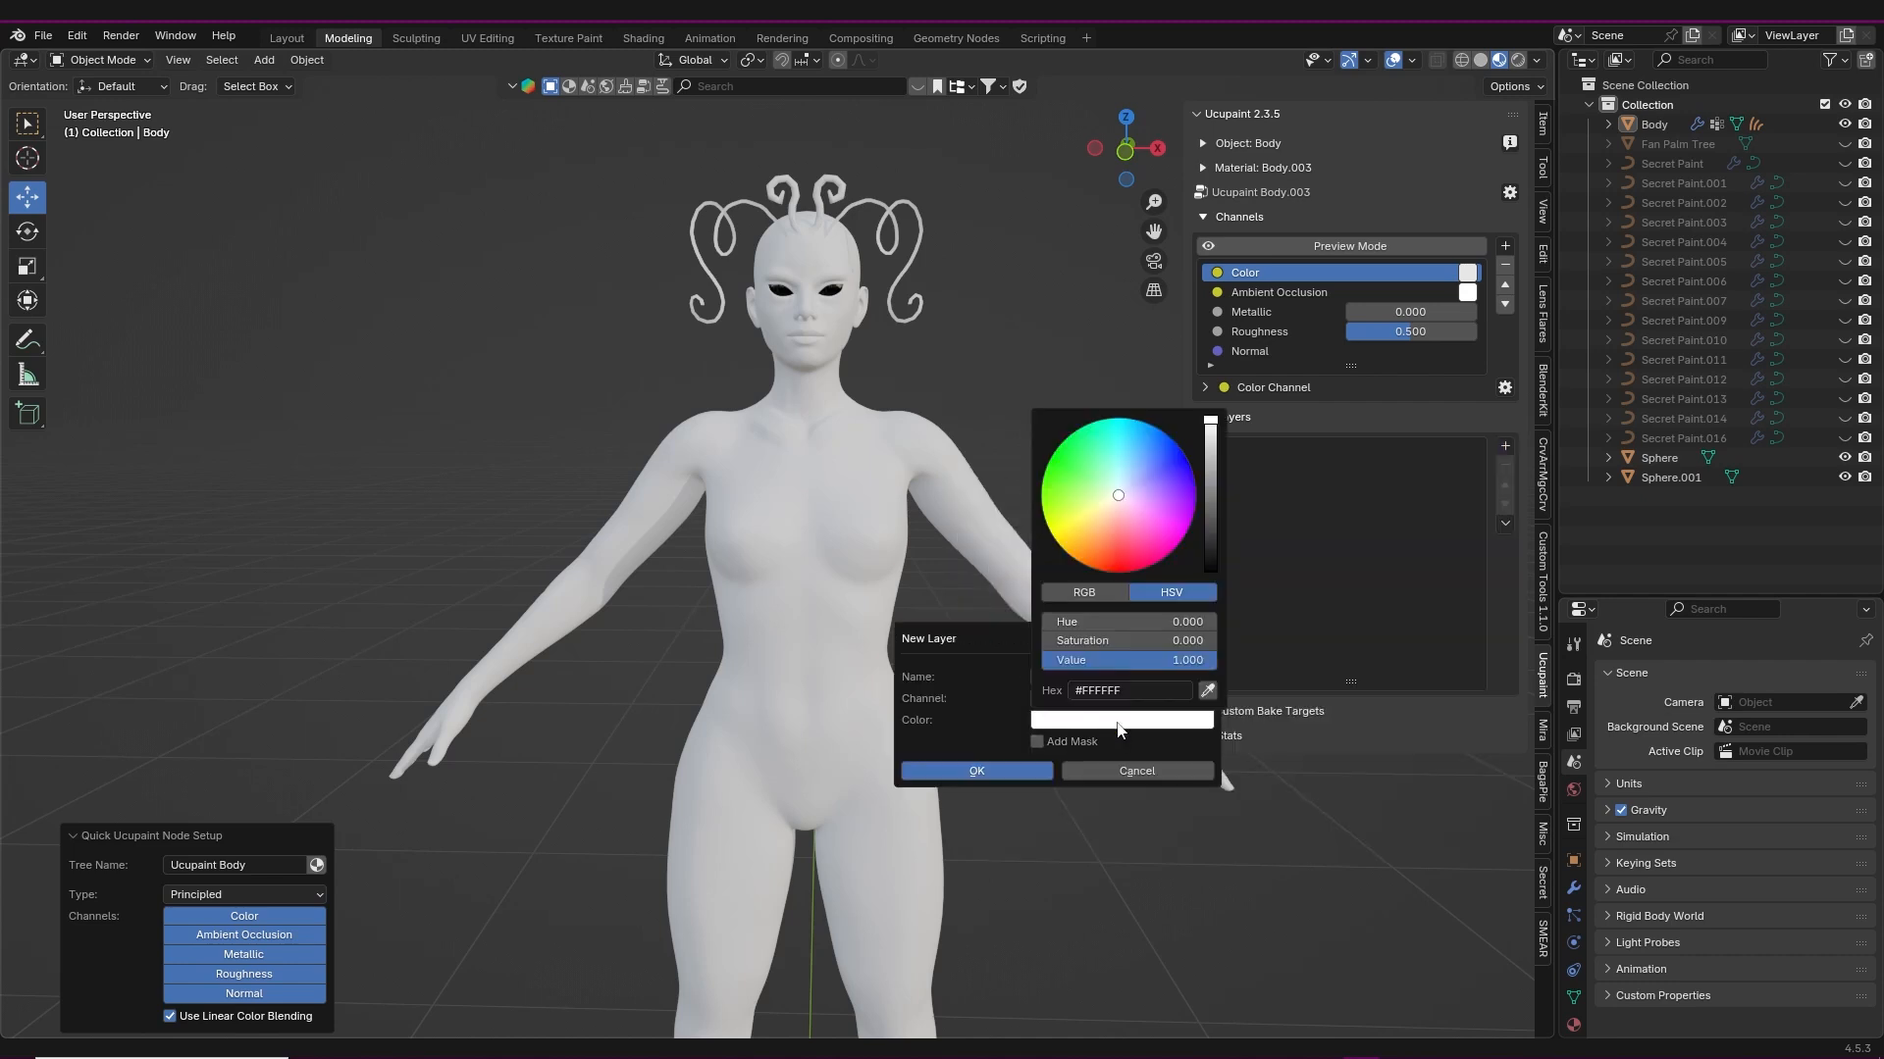
{"action": "left_click", "coordinate": [974, 770]}
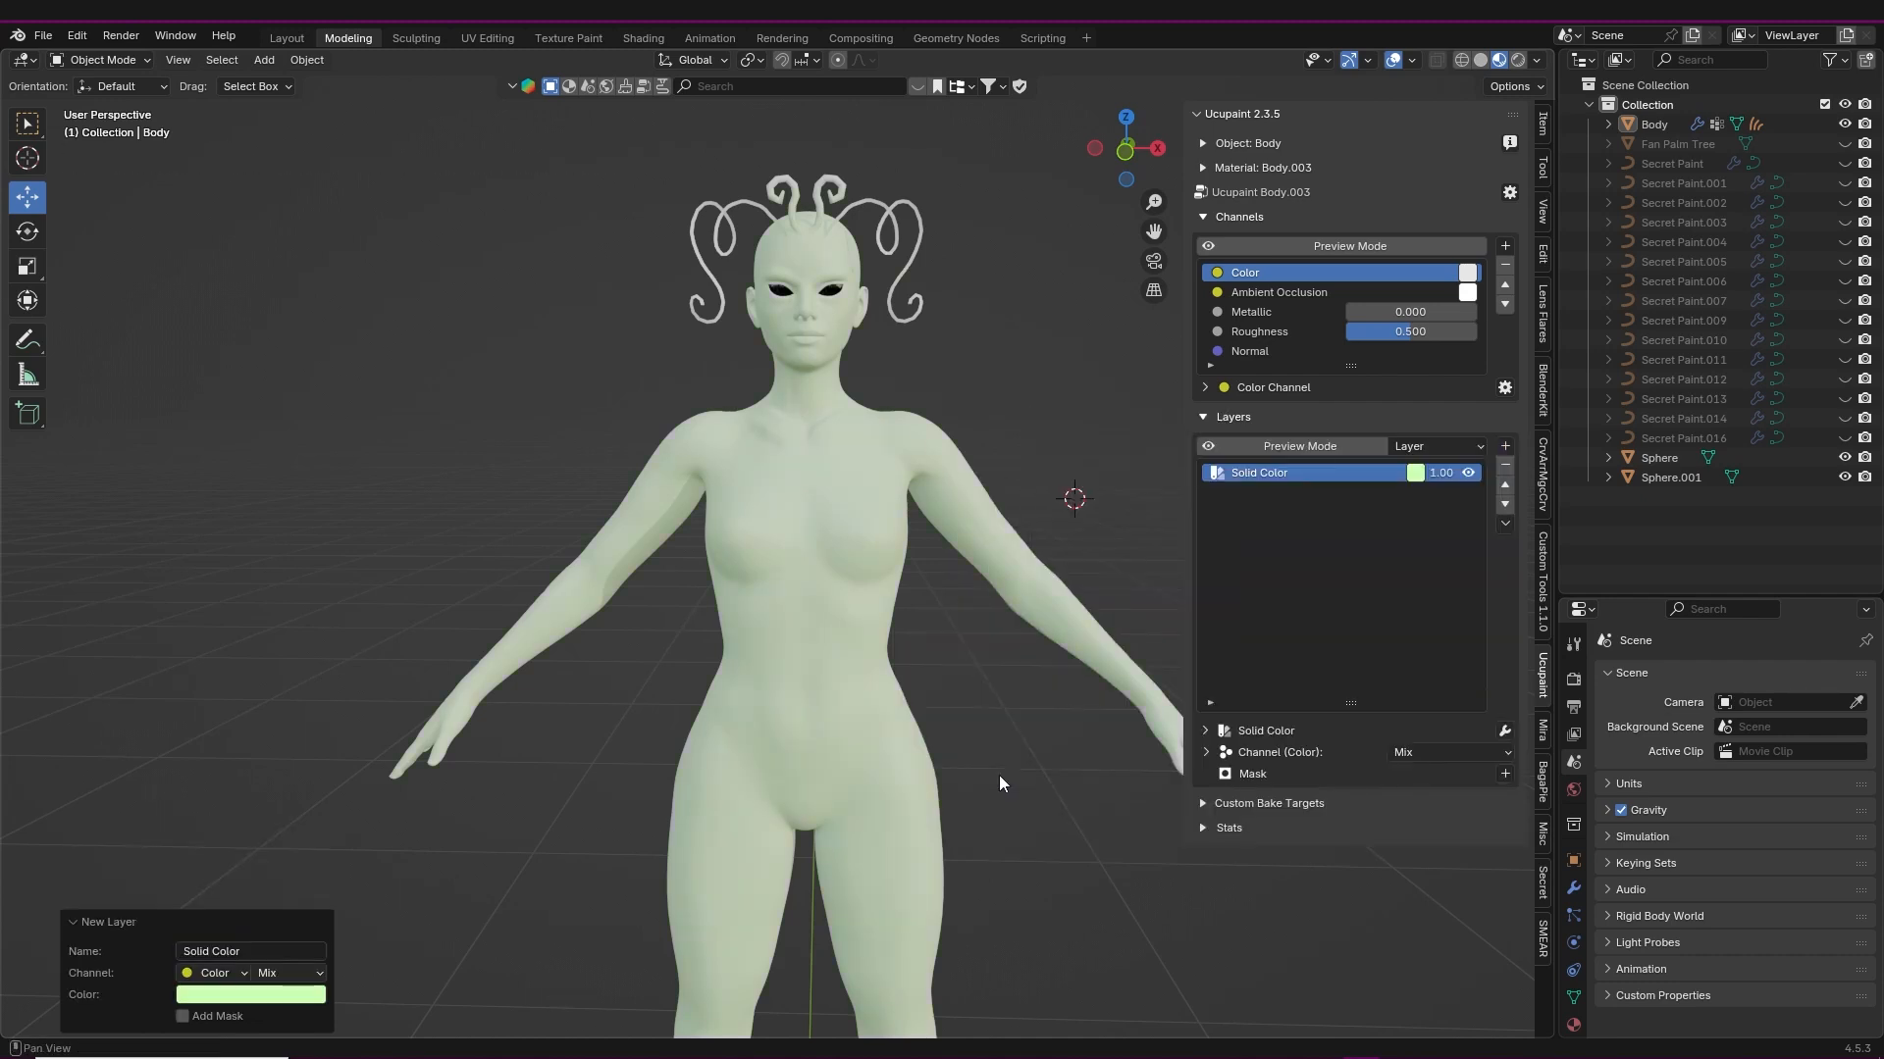
{"action": "left_click", "coordinate": [1503, 445]}
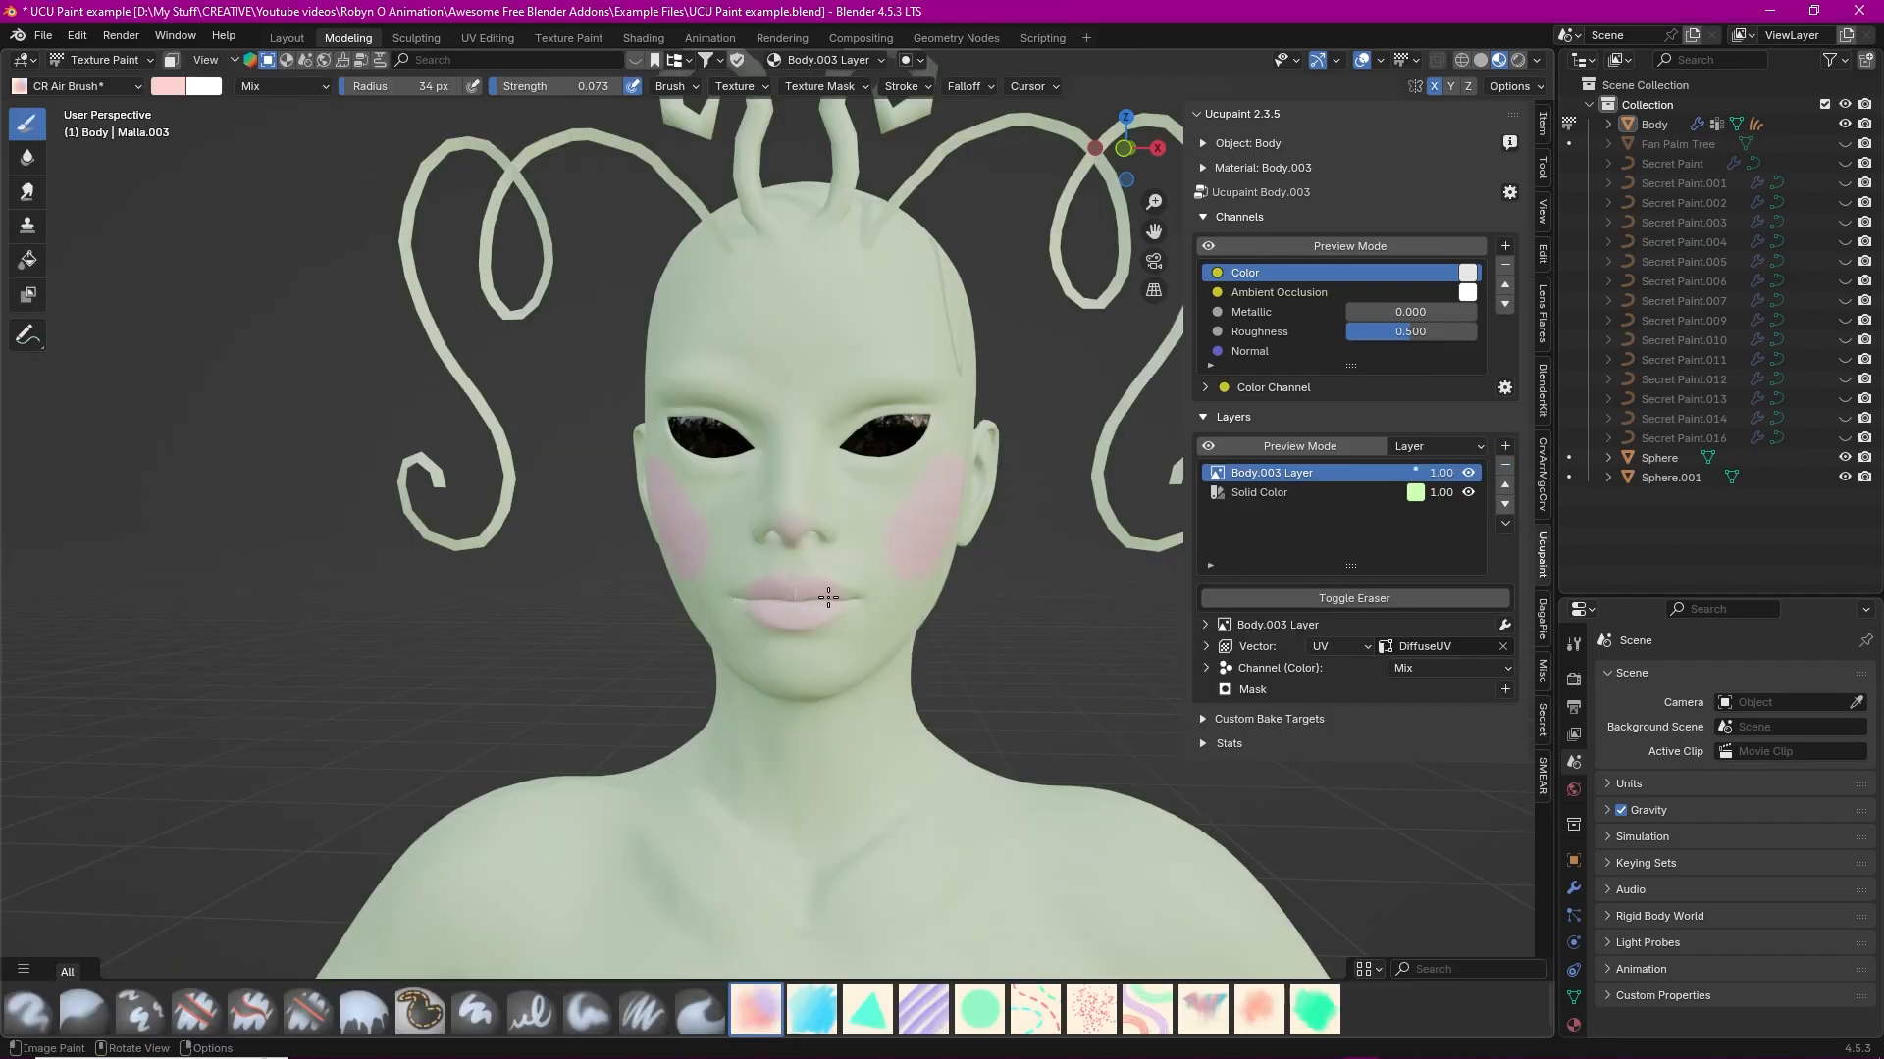
- Add a New Image layer named freckles set to Multiply blending at 0.5
{"action": "left_click", "coordinate": [86, 1010]}
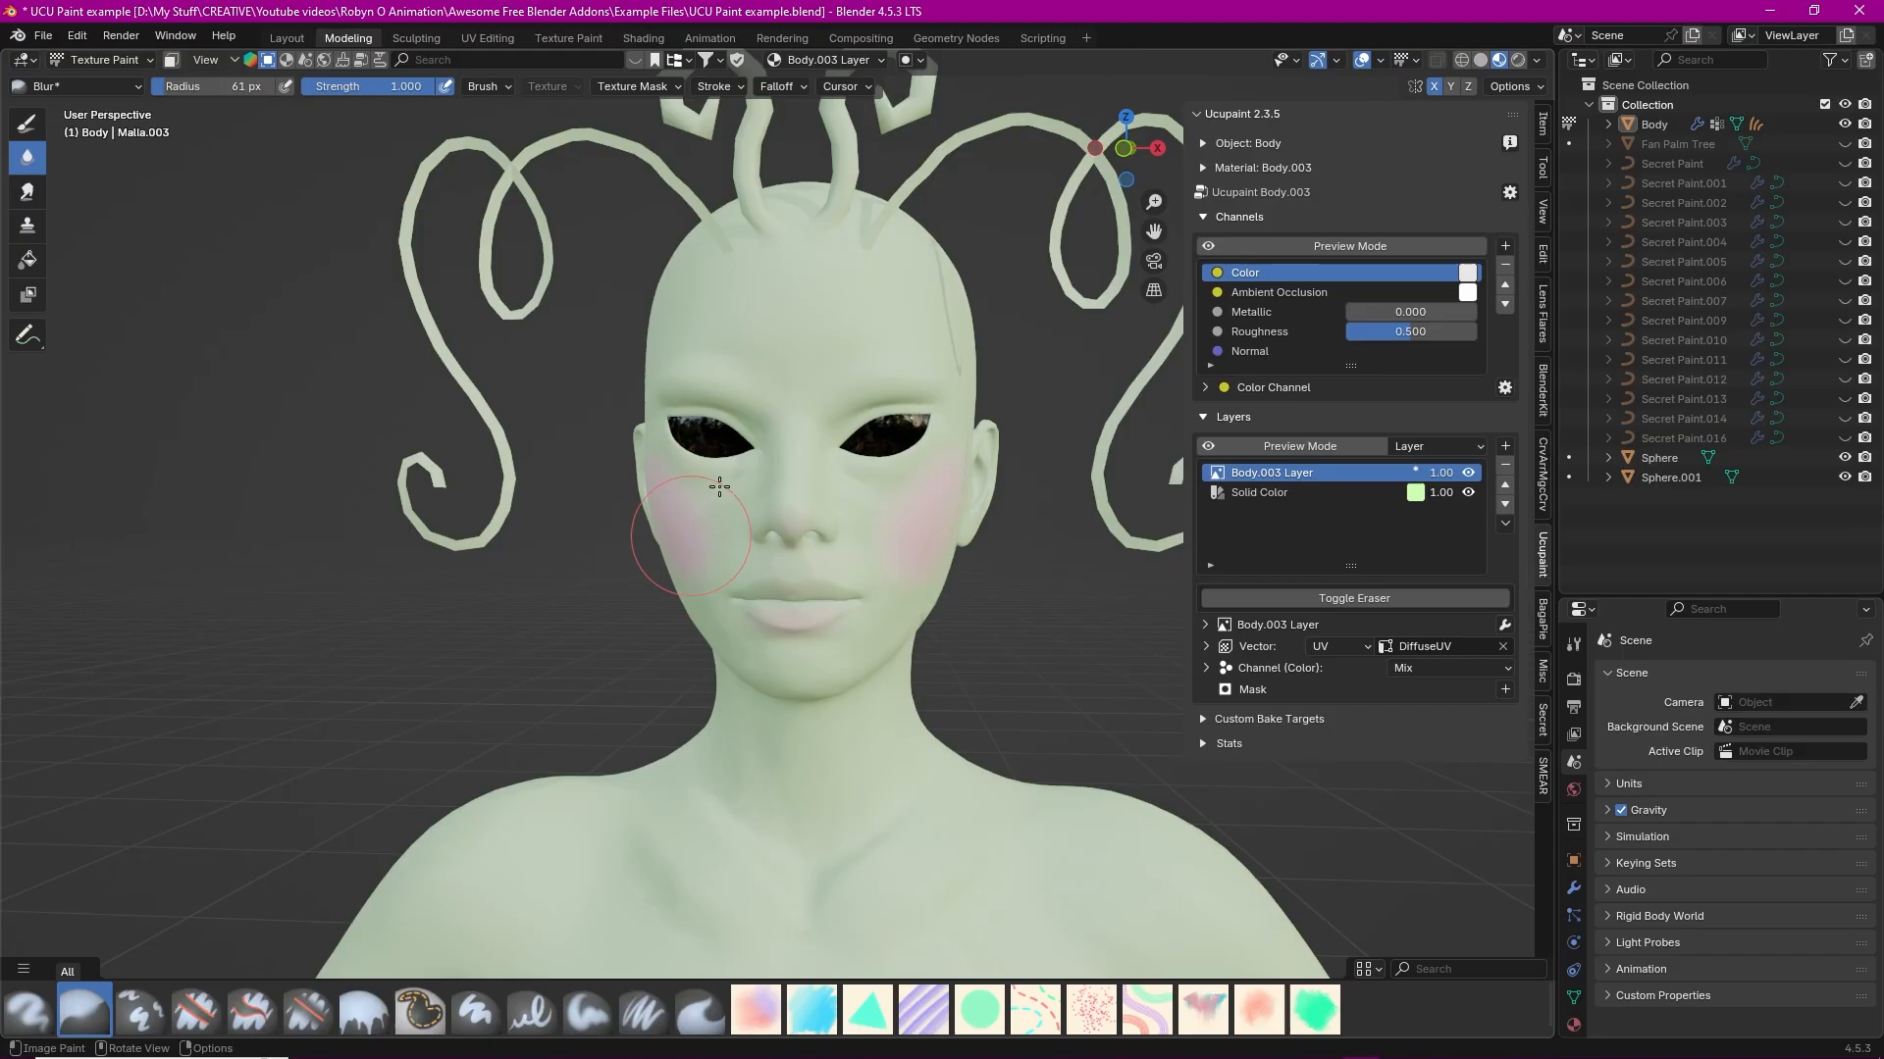
{"action": "left_click", "coordinate": [1503, 445]}
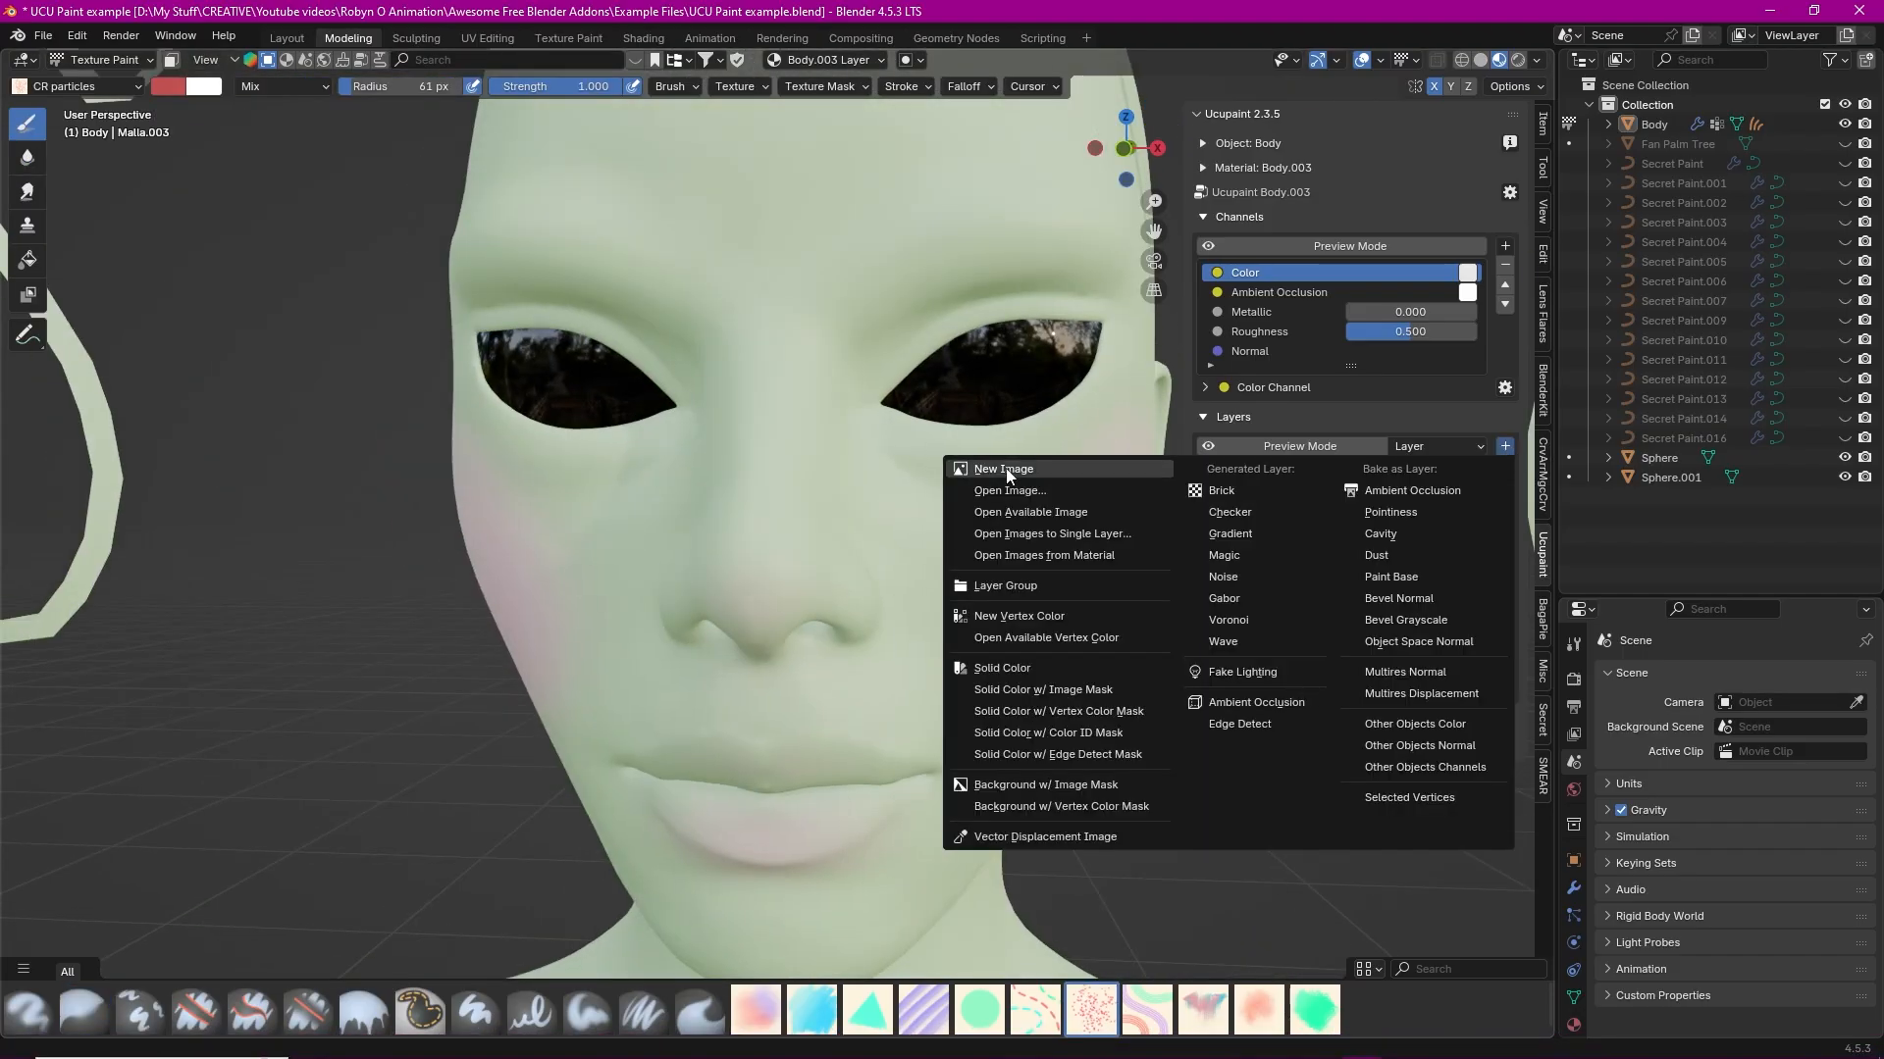
{"action": "left_click", "coordinate": [1001, 469]}
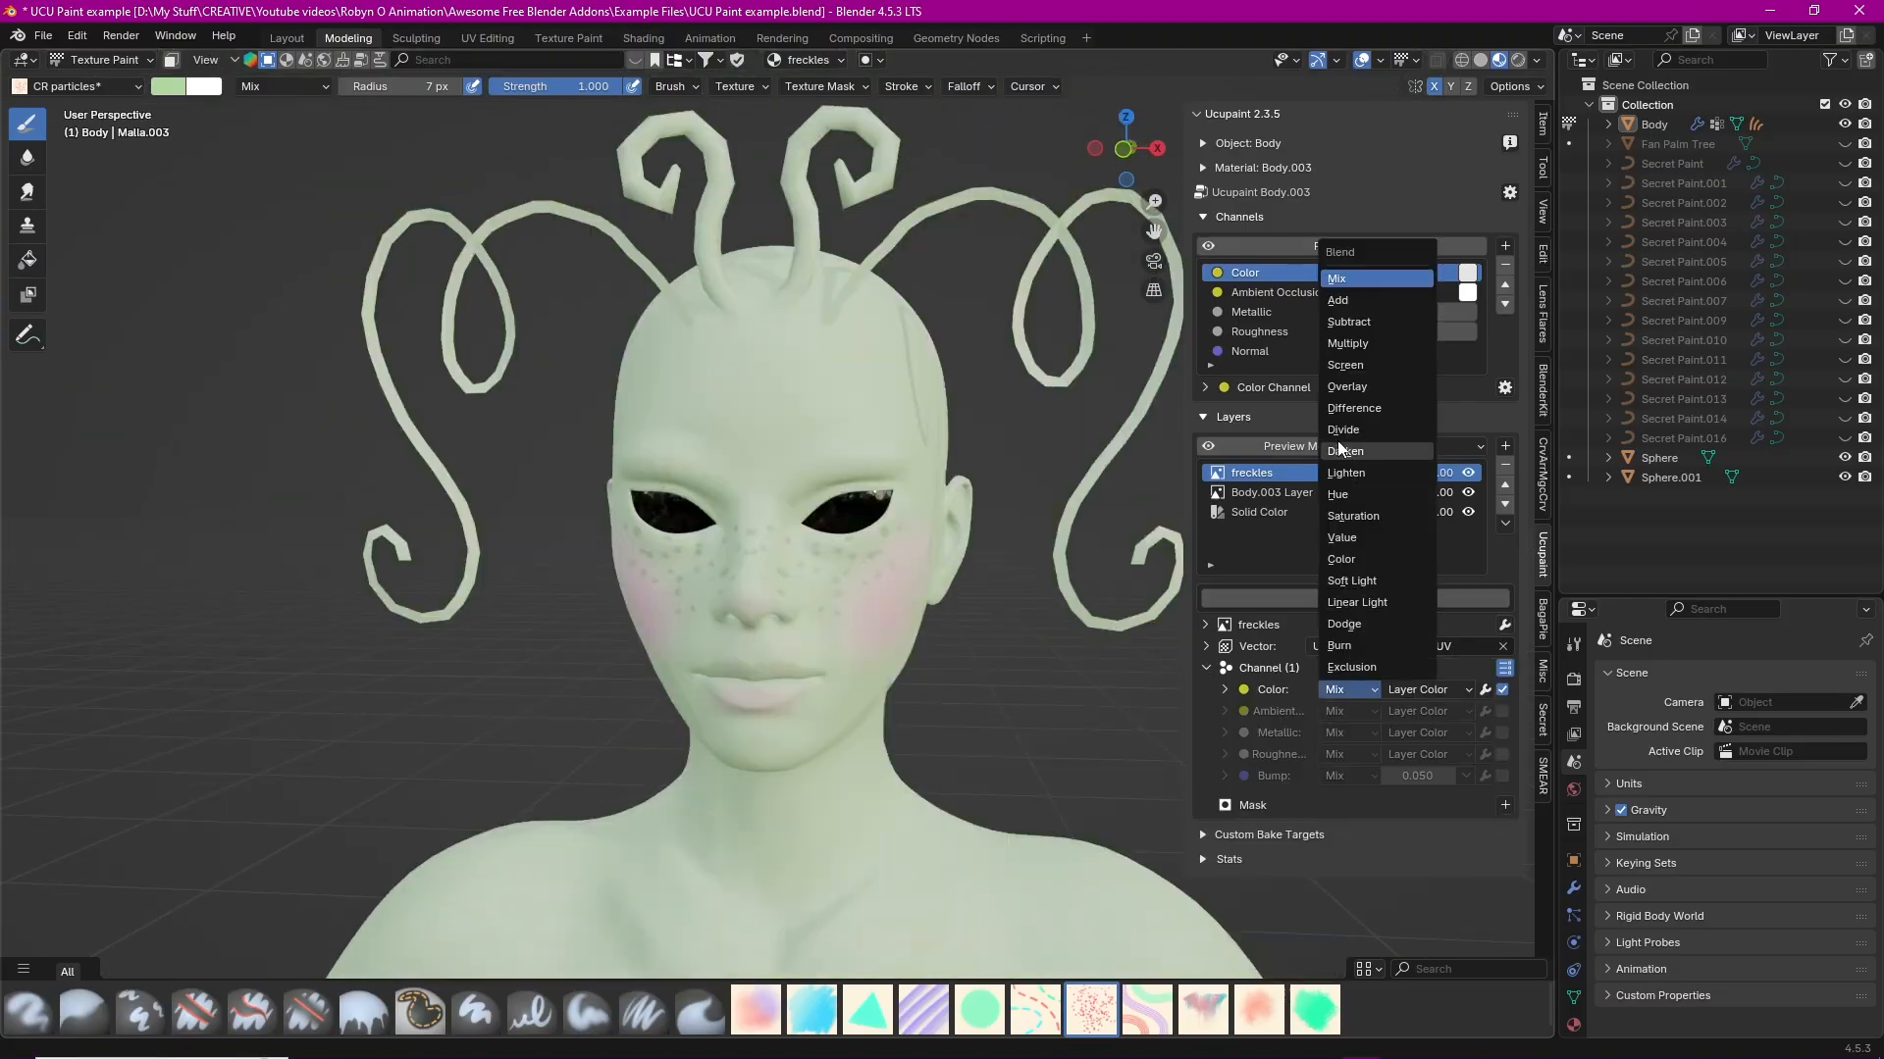
{"action": "left_click", "coordinate": [1347, 344]}
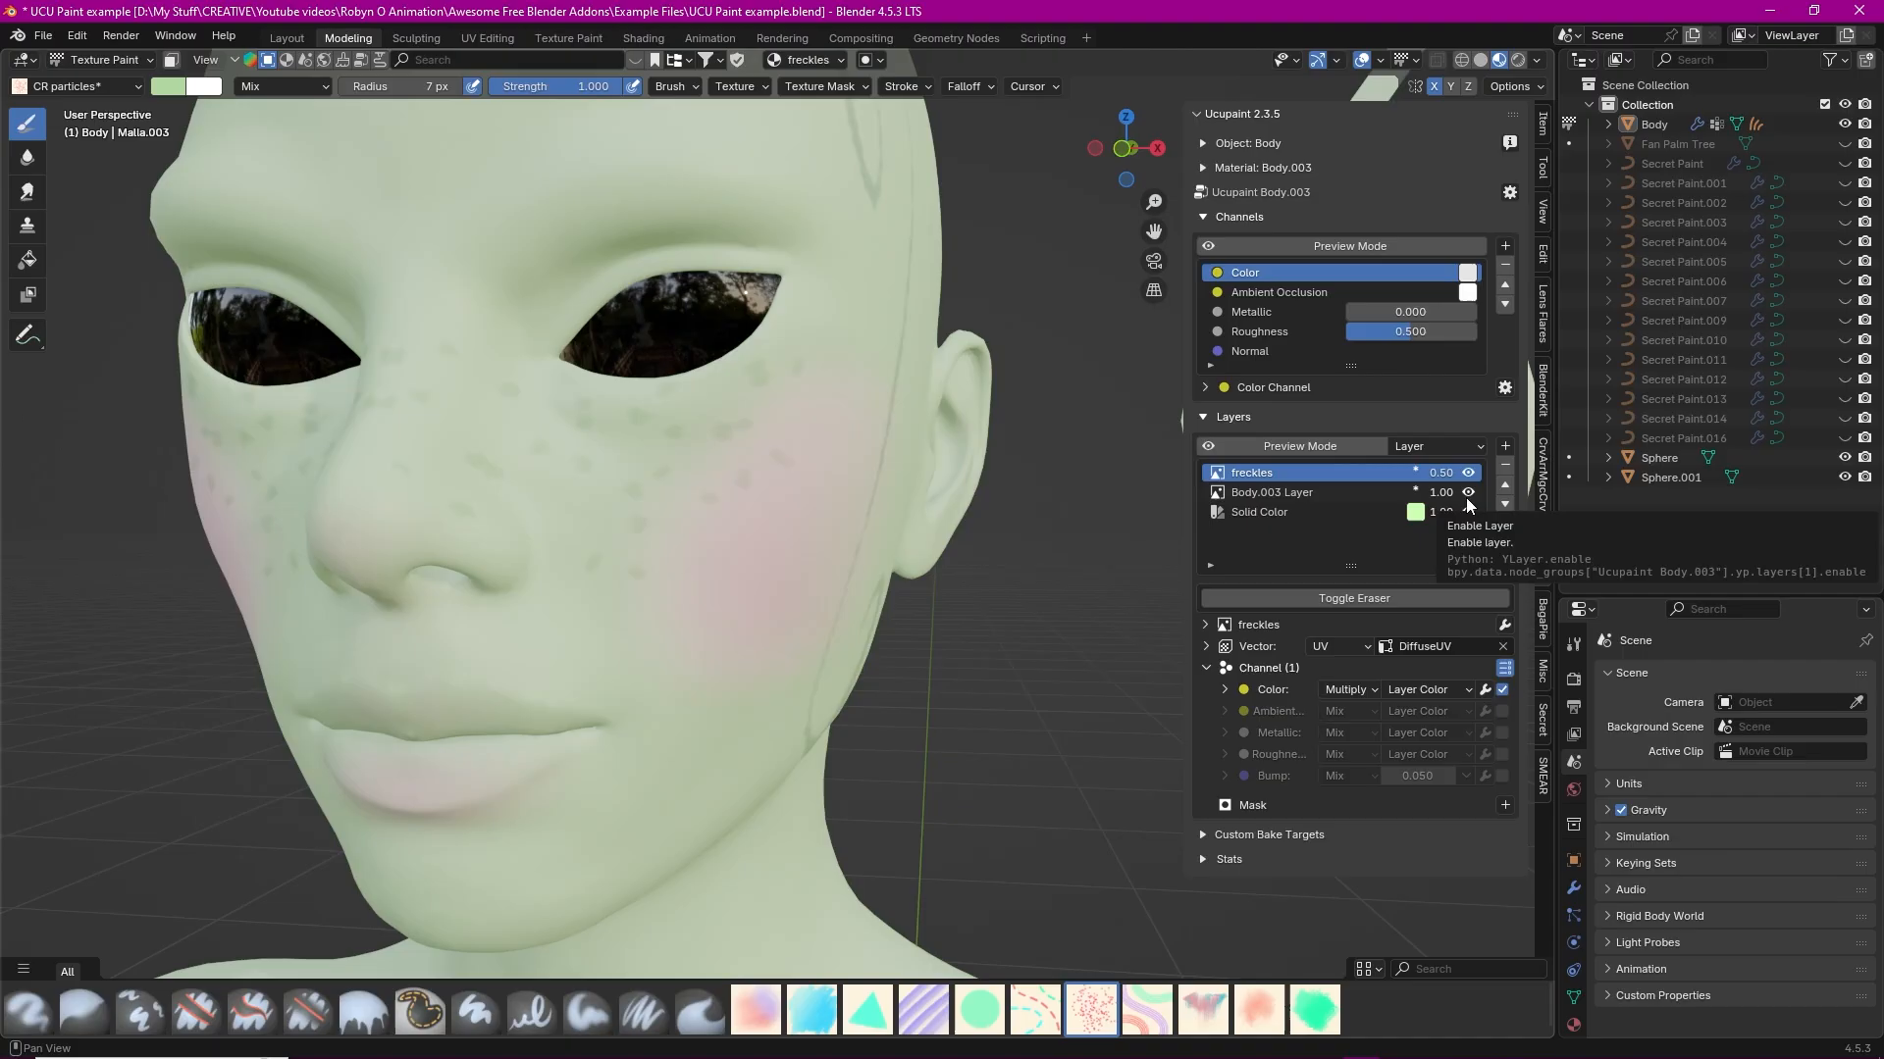
- Add a dark Solid Color dust layer masked by a baked dust map via Bake To Layer
{"action": "left_click", "coordinate": [1503, 445]}
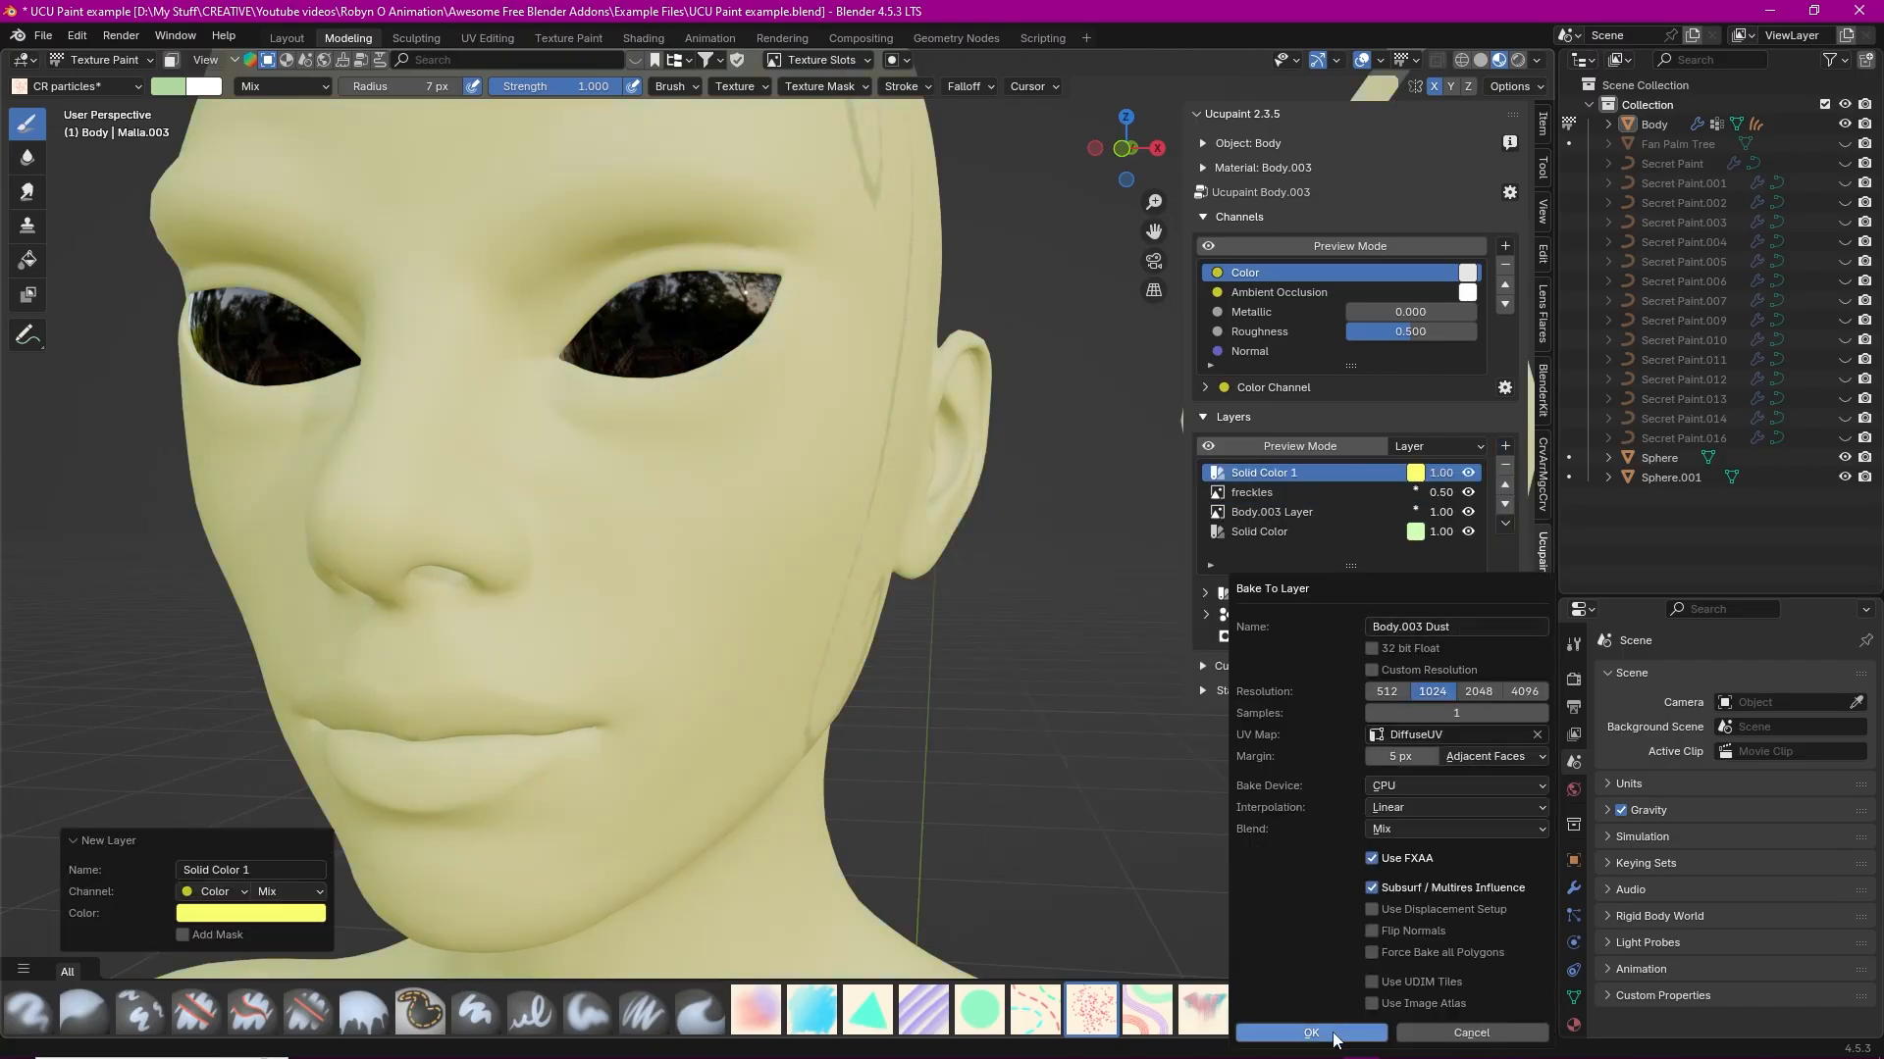
{"action": "left_click", "coordinate": [1310, 1033]}
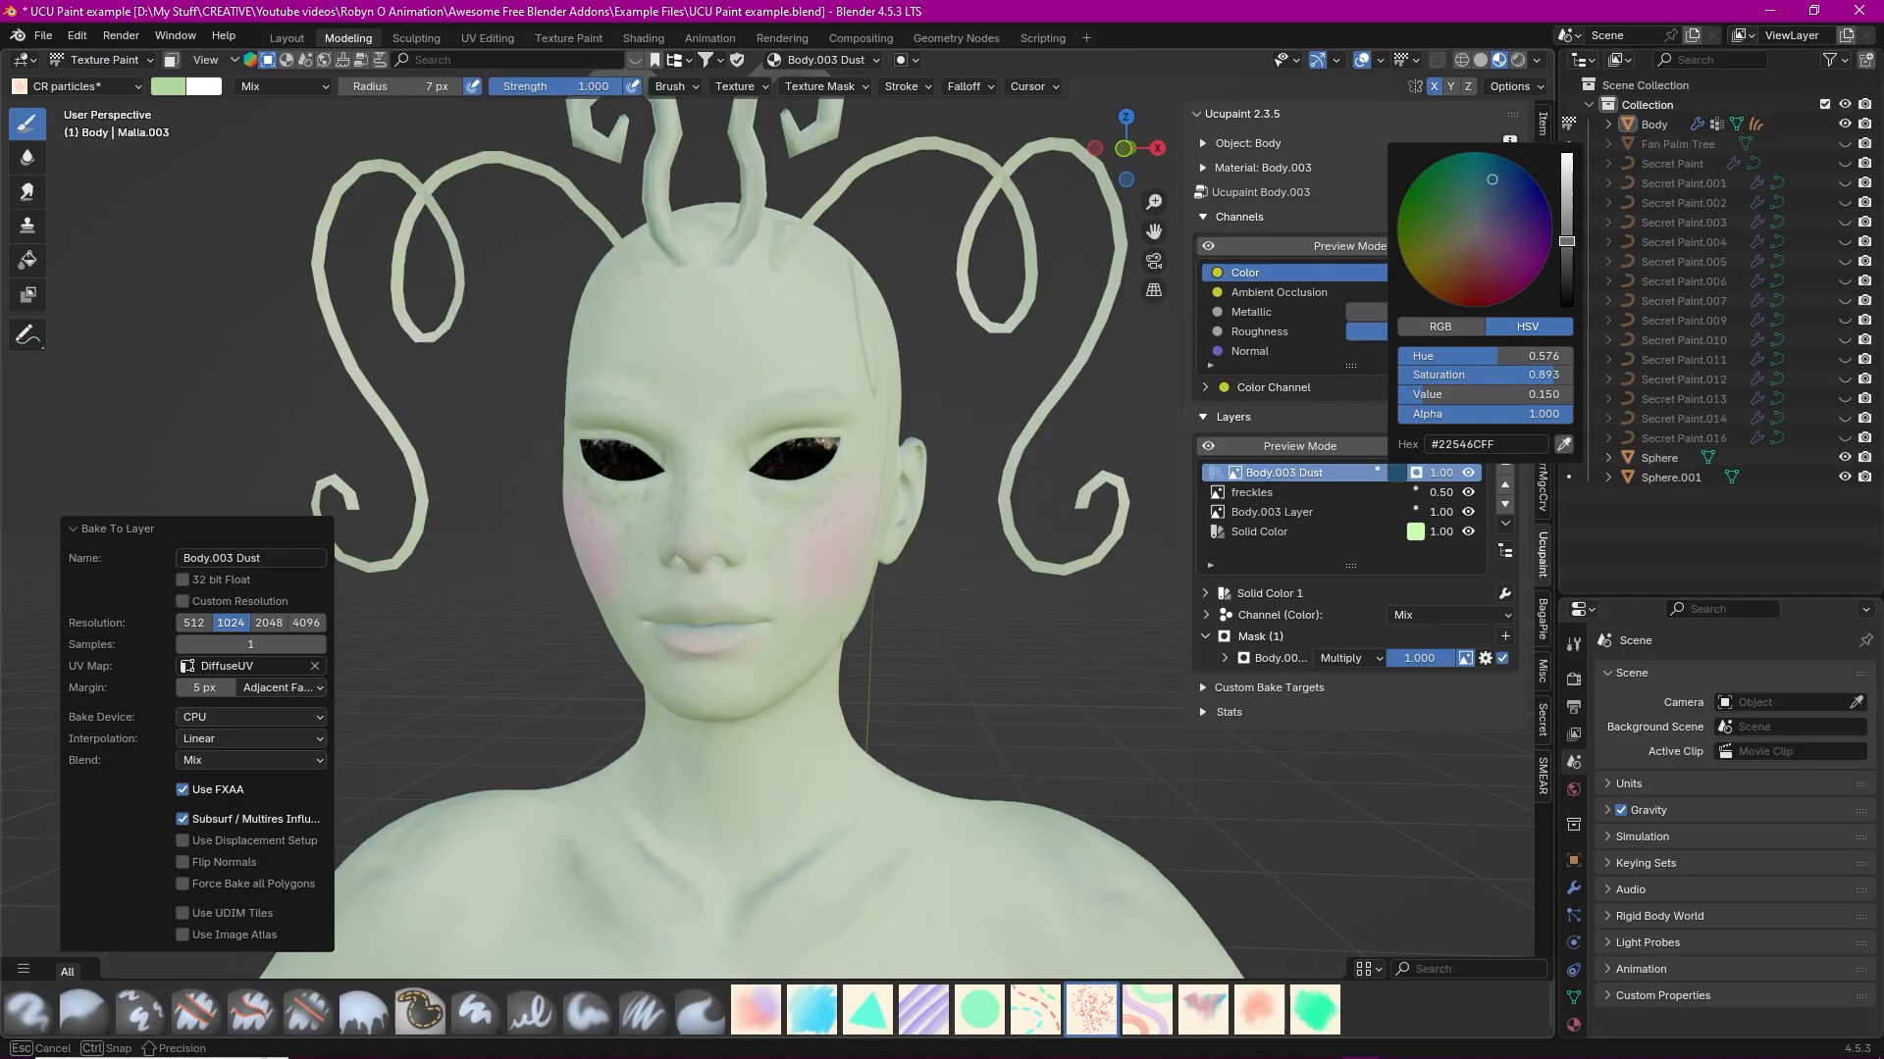
{"action": "left_click", "coordinate": [1252, 492]}
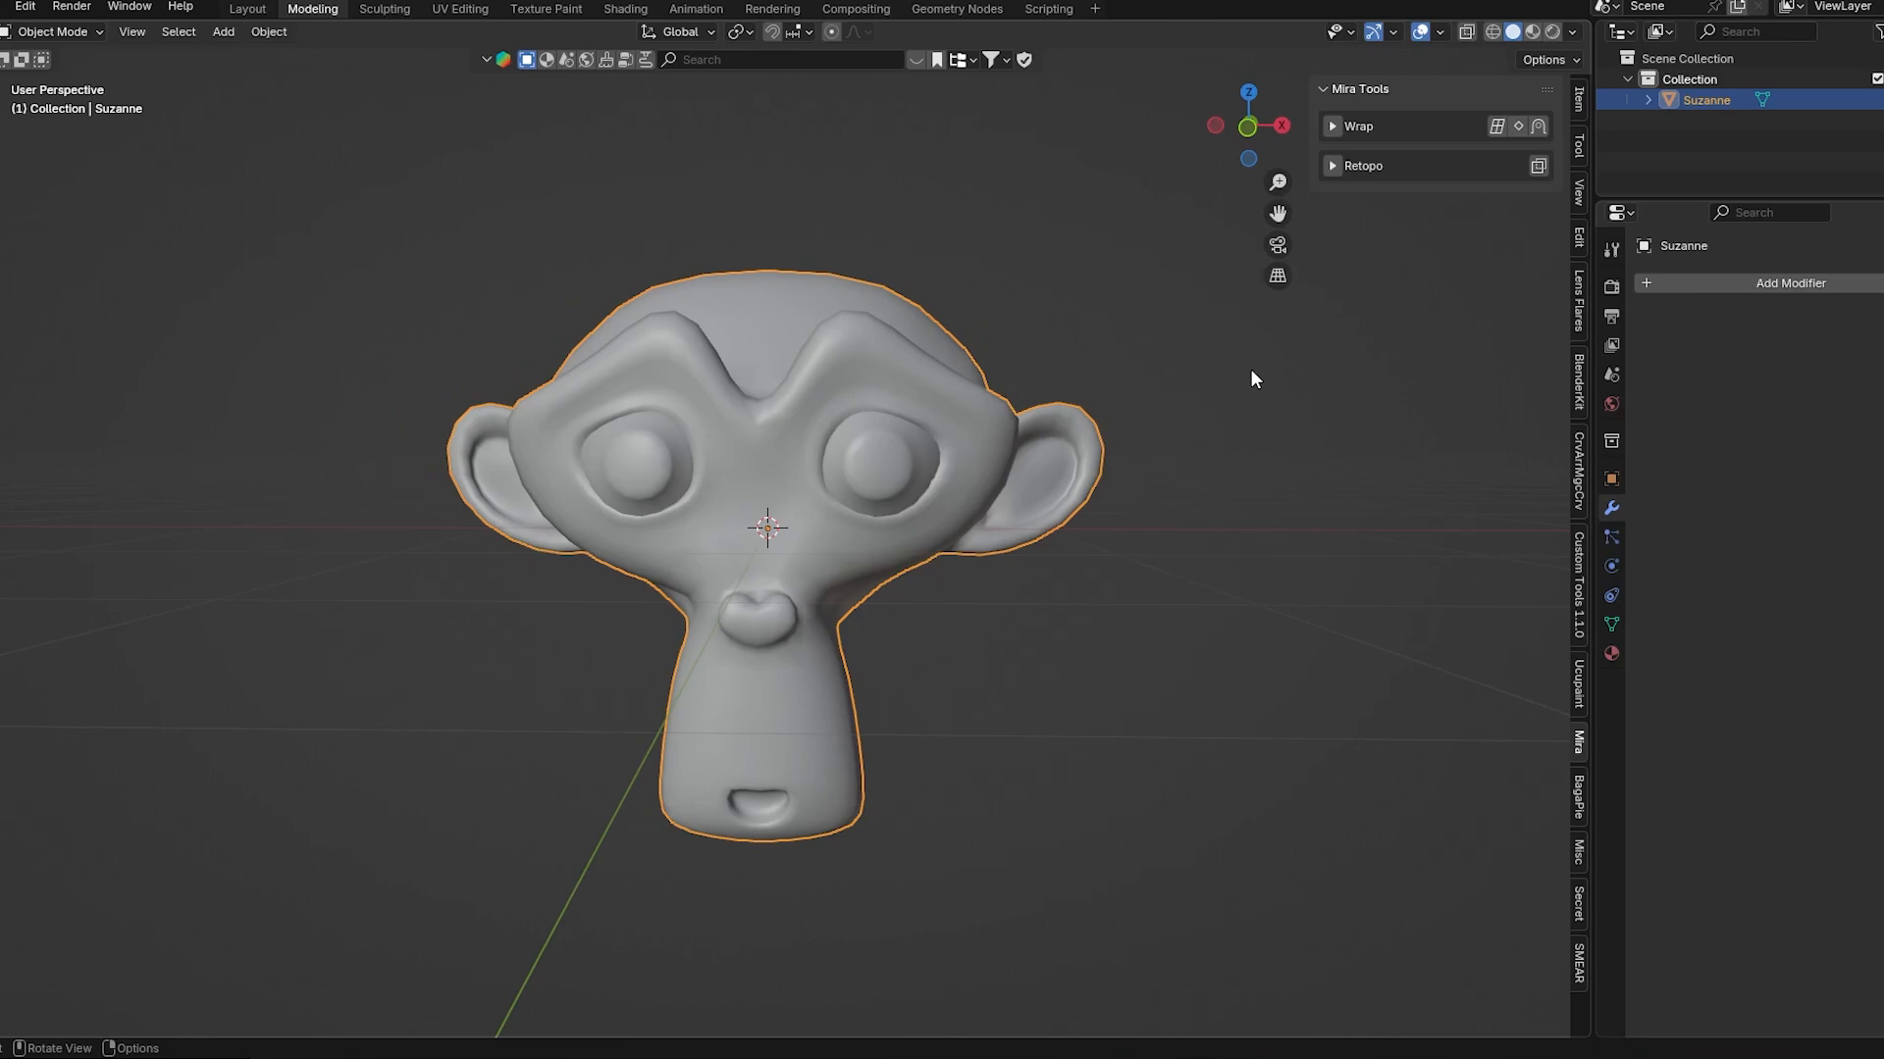
- Toggle into Edit Mode on the mesh with the Mira Tools sidebar available
{"action": "key", "text": "Tab"}
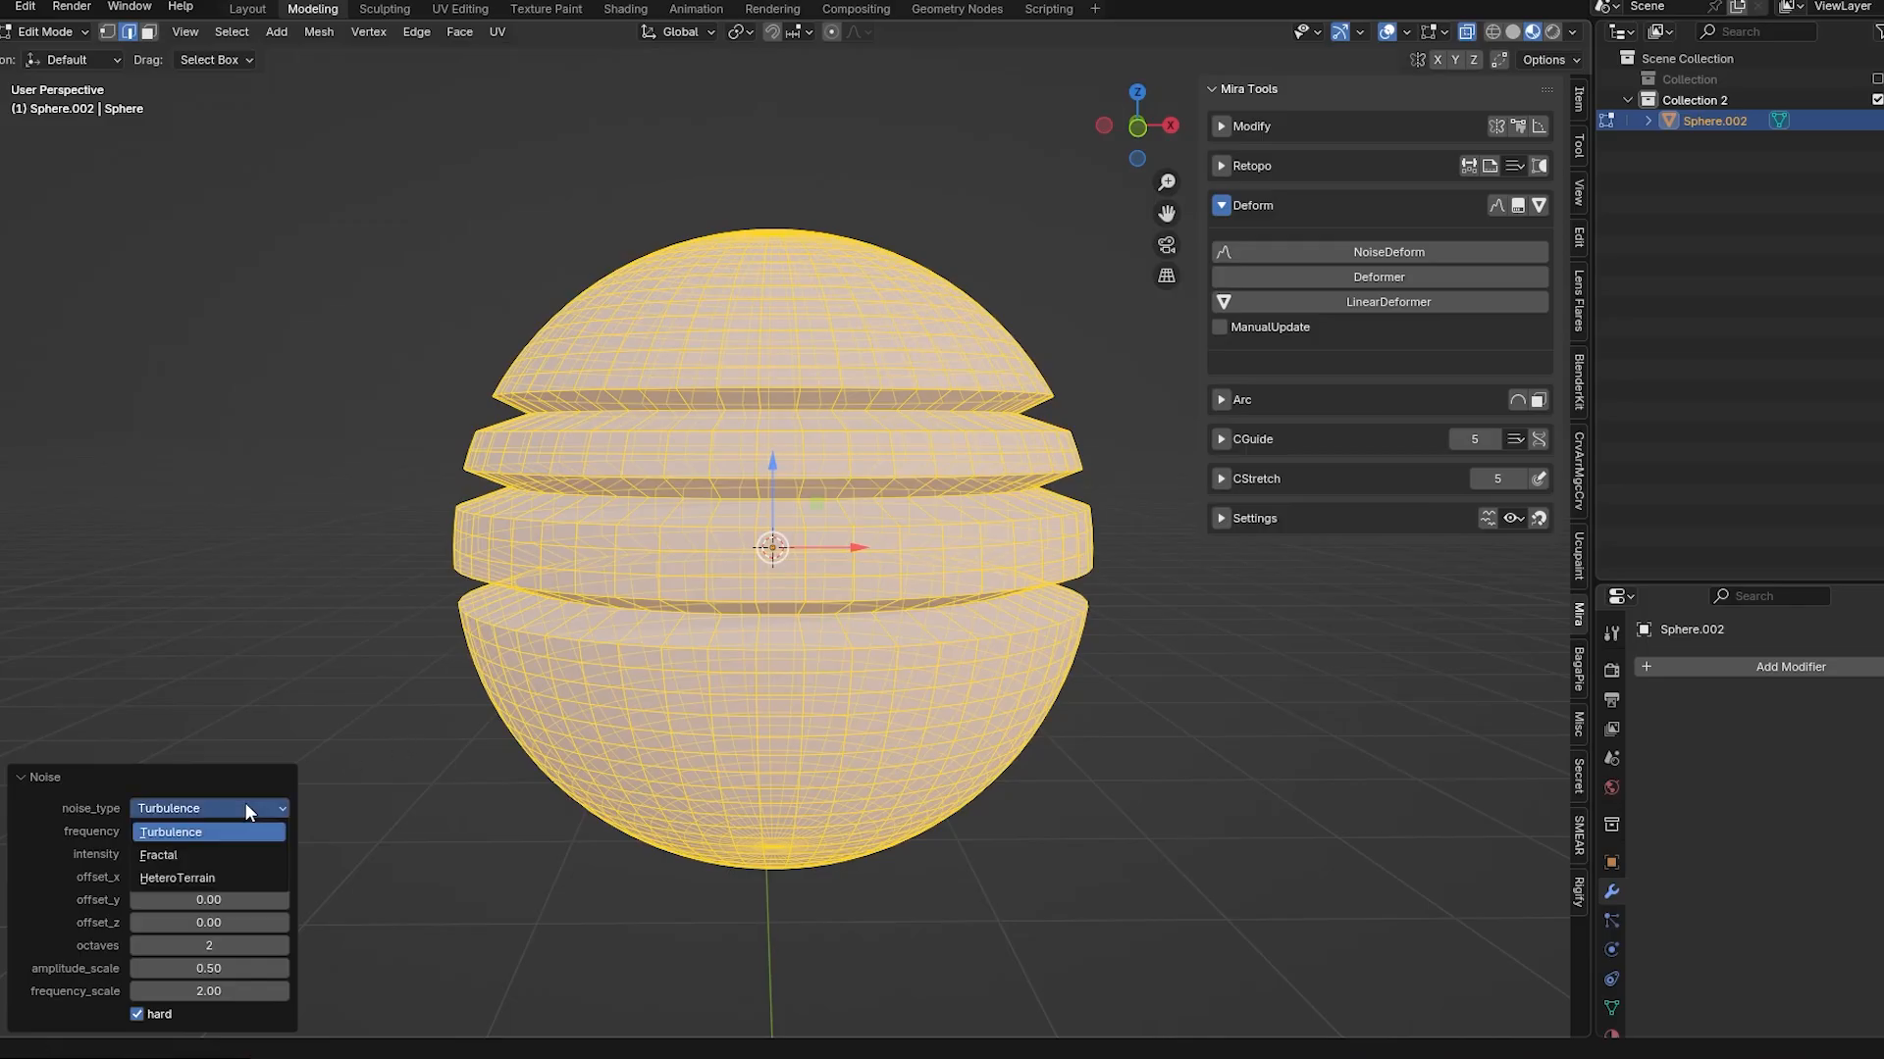
- Apply Turbulence NoiseDeform, then taper, twist and bend the sliced sphere with Deformer
{"action": "left_click", "coordinate": [171, 831]}
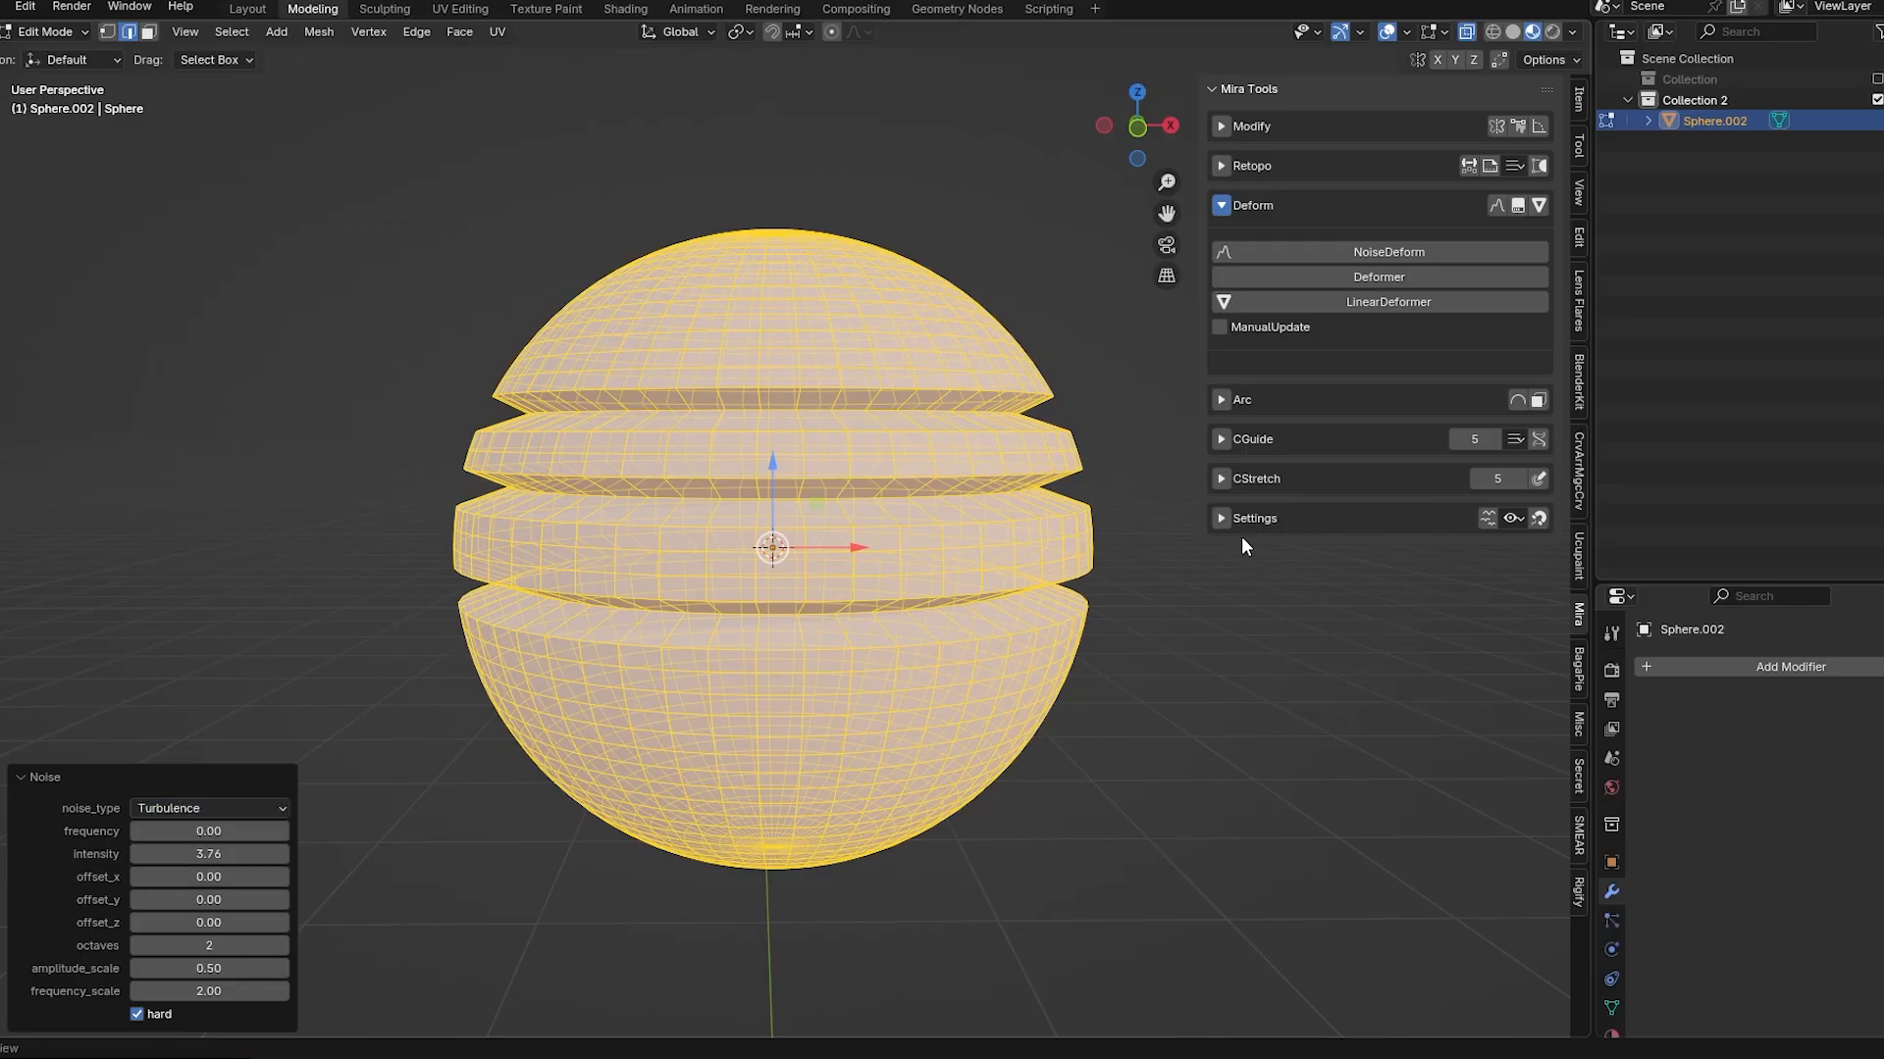
{"action": "left_click", "coordinate": [1378, 277]}
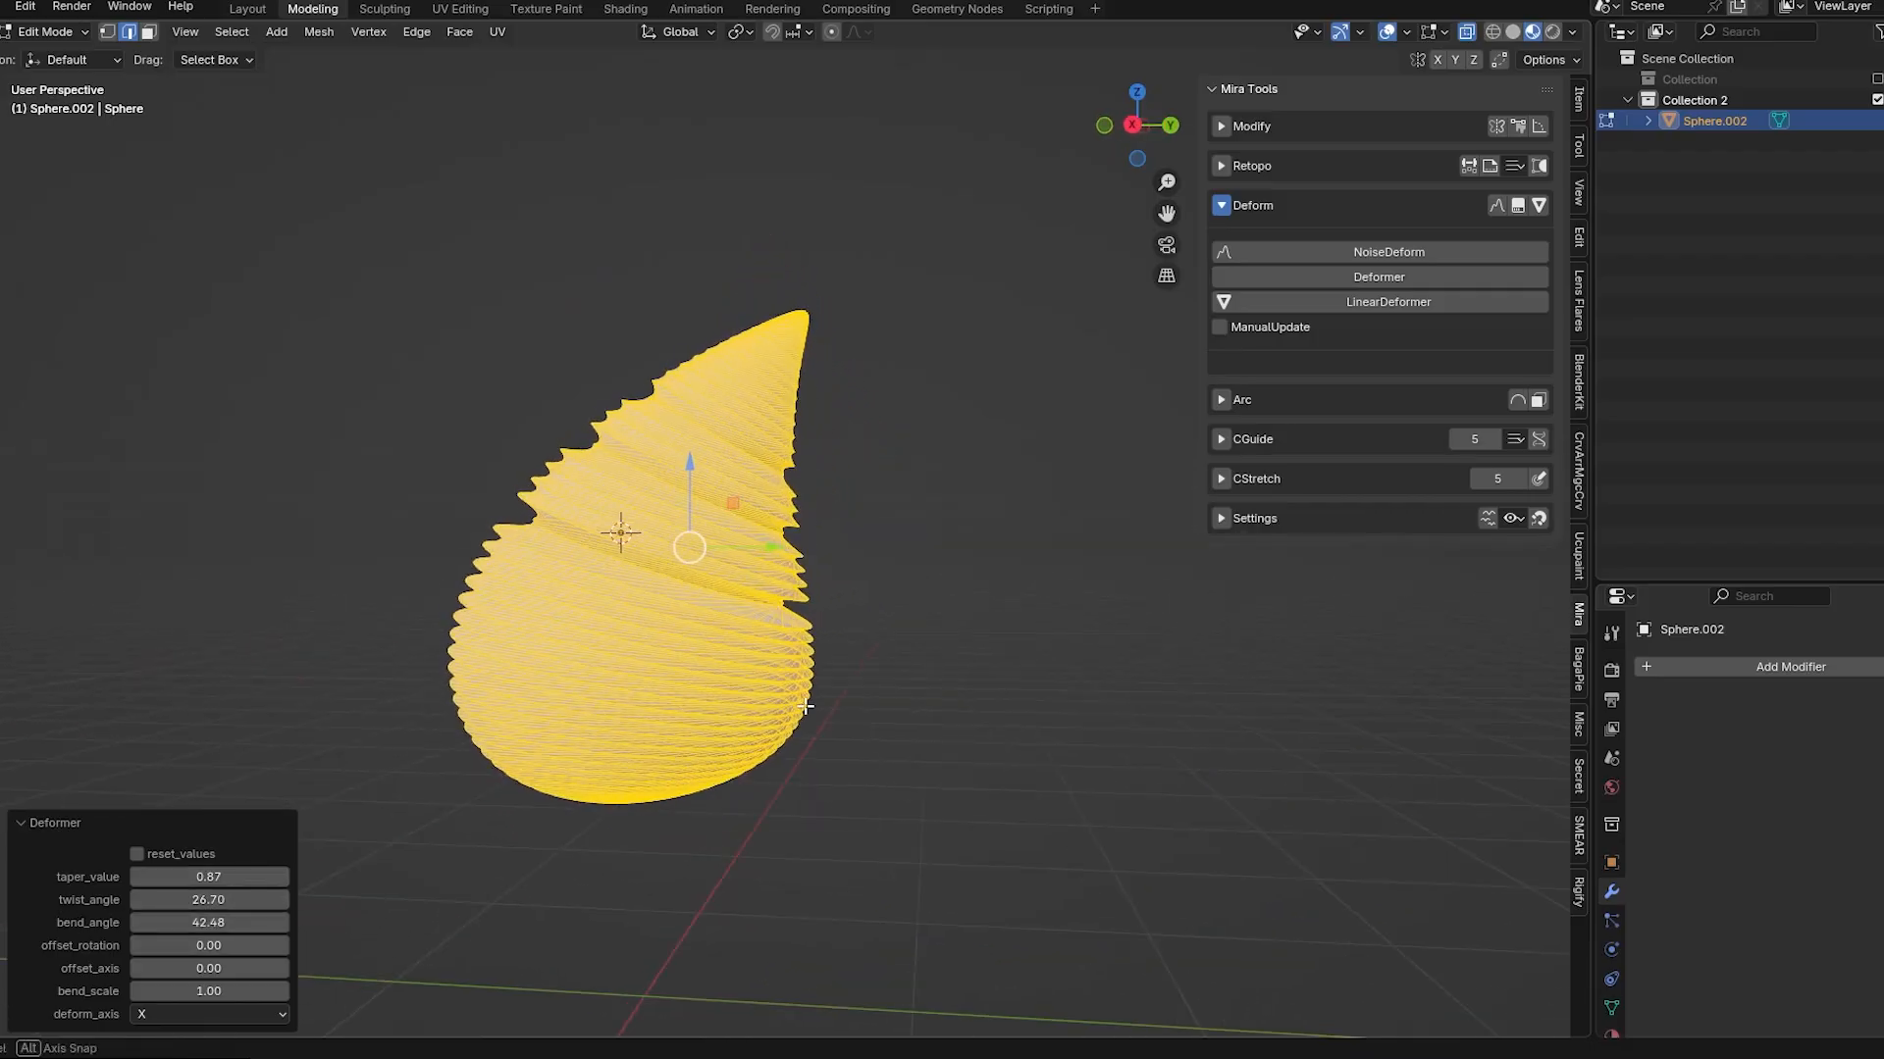
{"action": "key", "text": "Tab"}
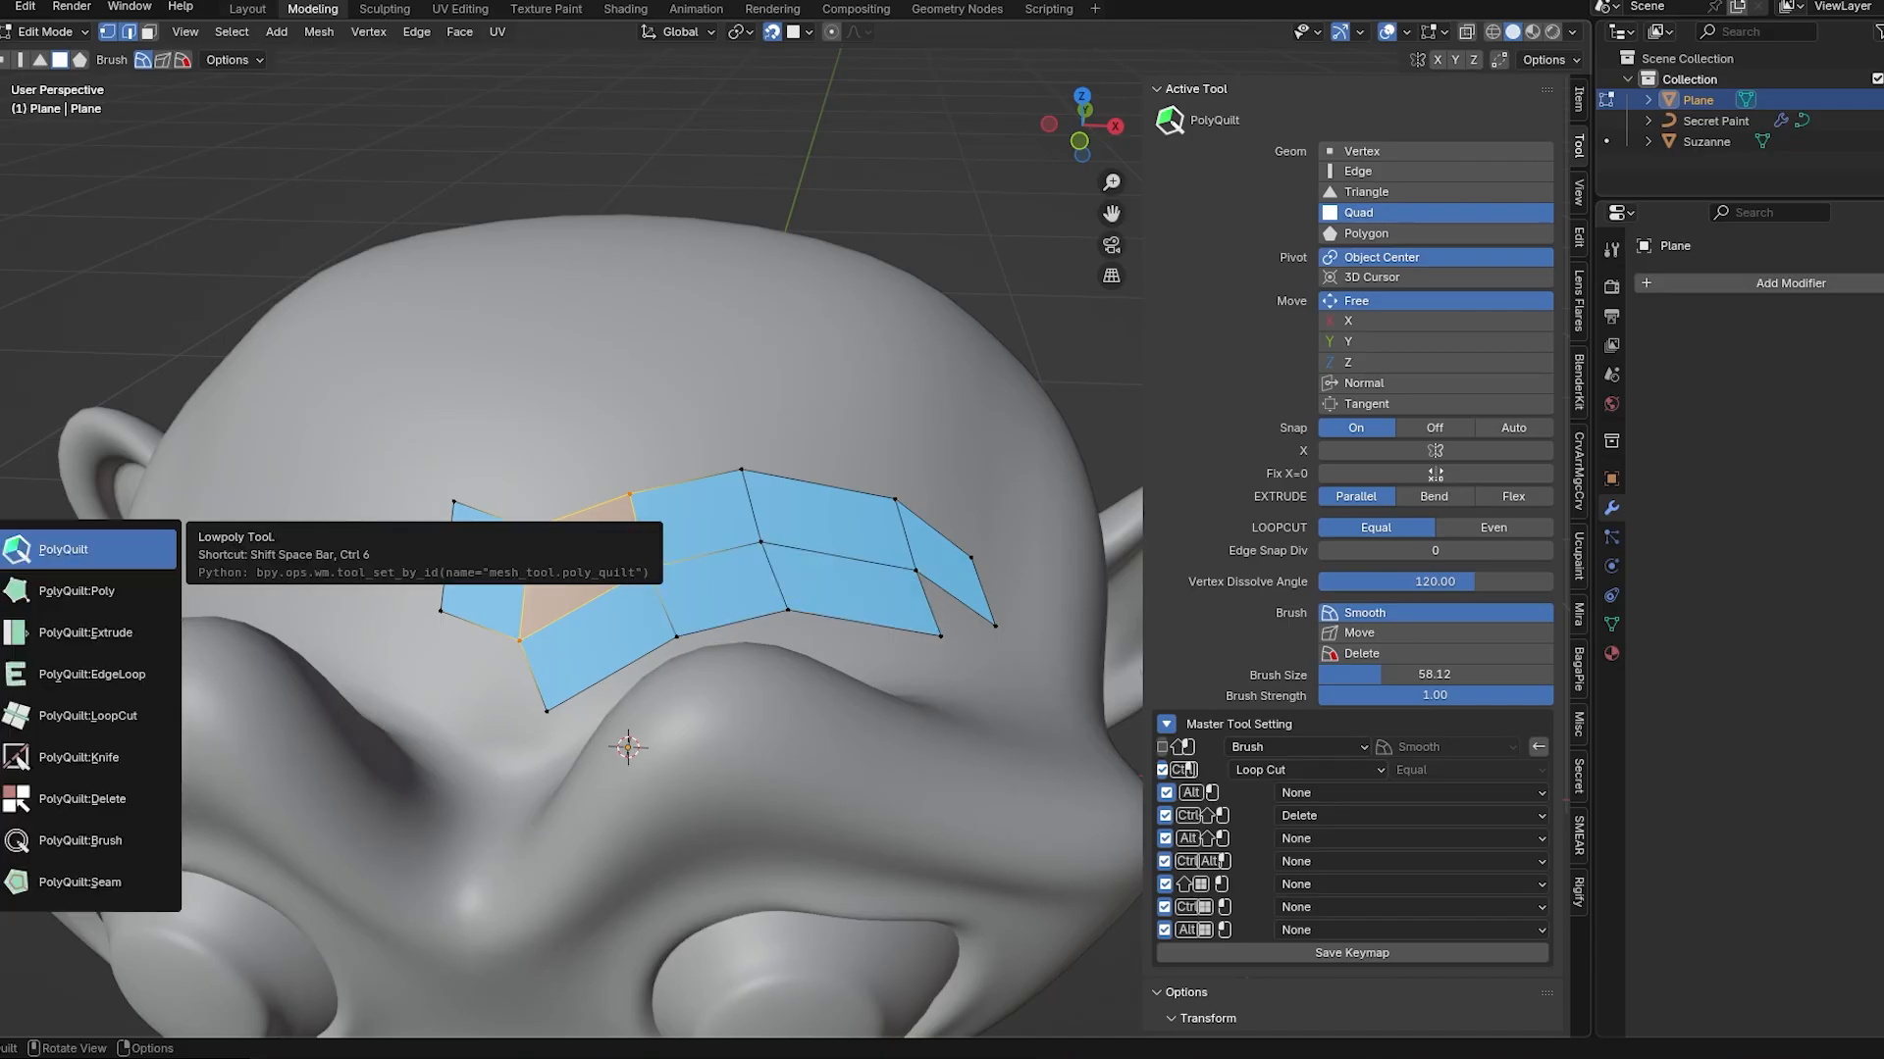
- Draw PolyQuilt quads across Suzanne's brow, then switch to the PolyQuilt seam tool
{"action": "left_click", "coordinate": [78, 757]}
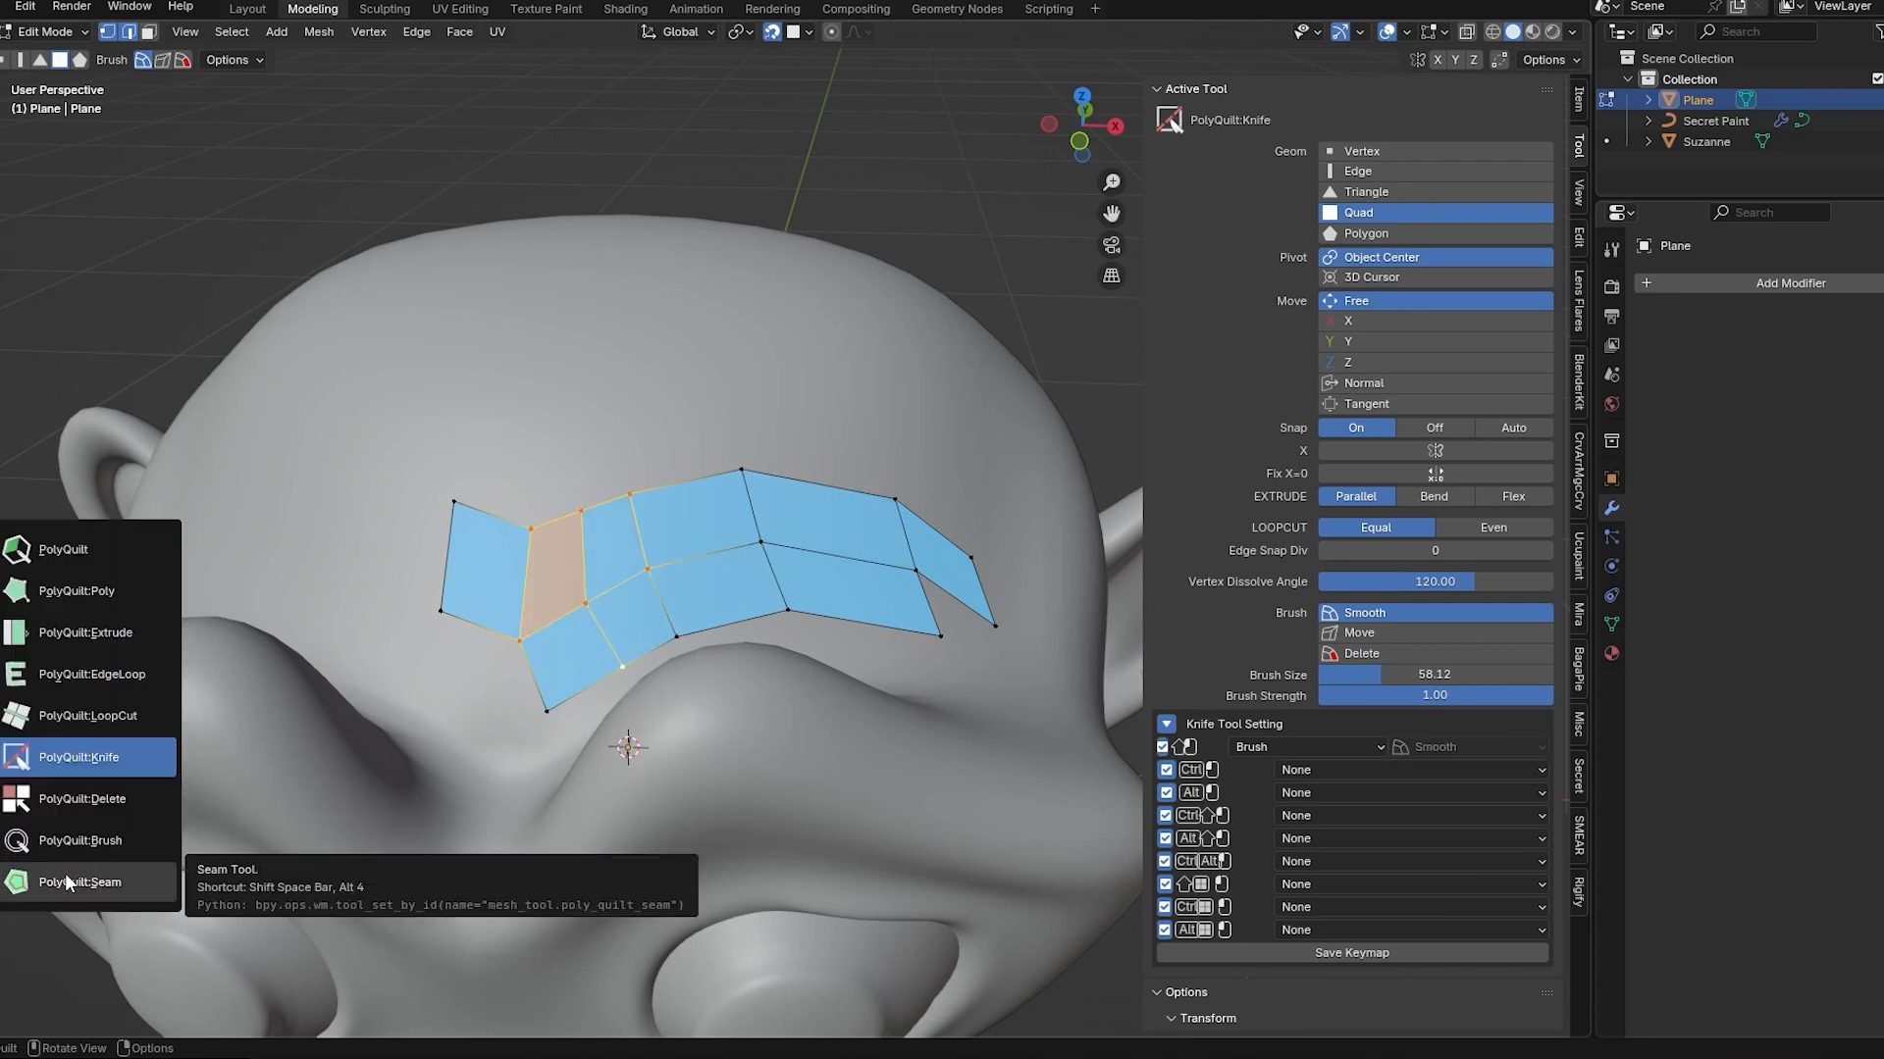
{"action": "left_click", "coordinate": [81, 840]}
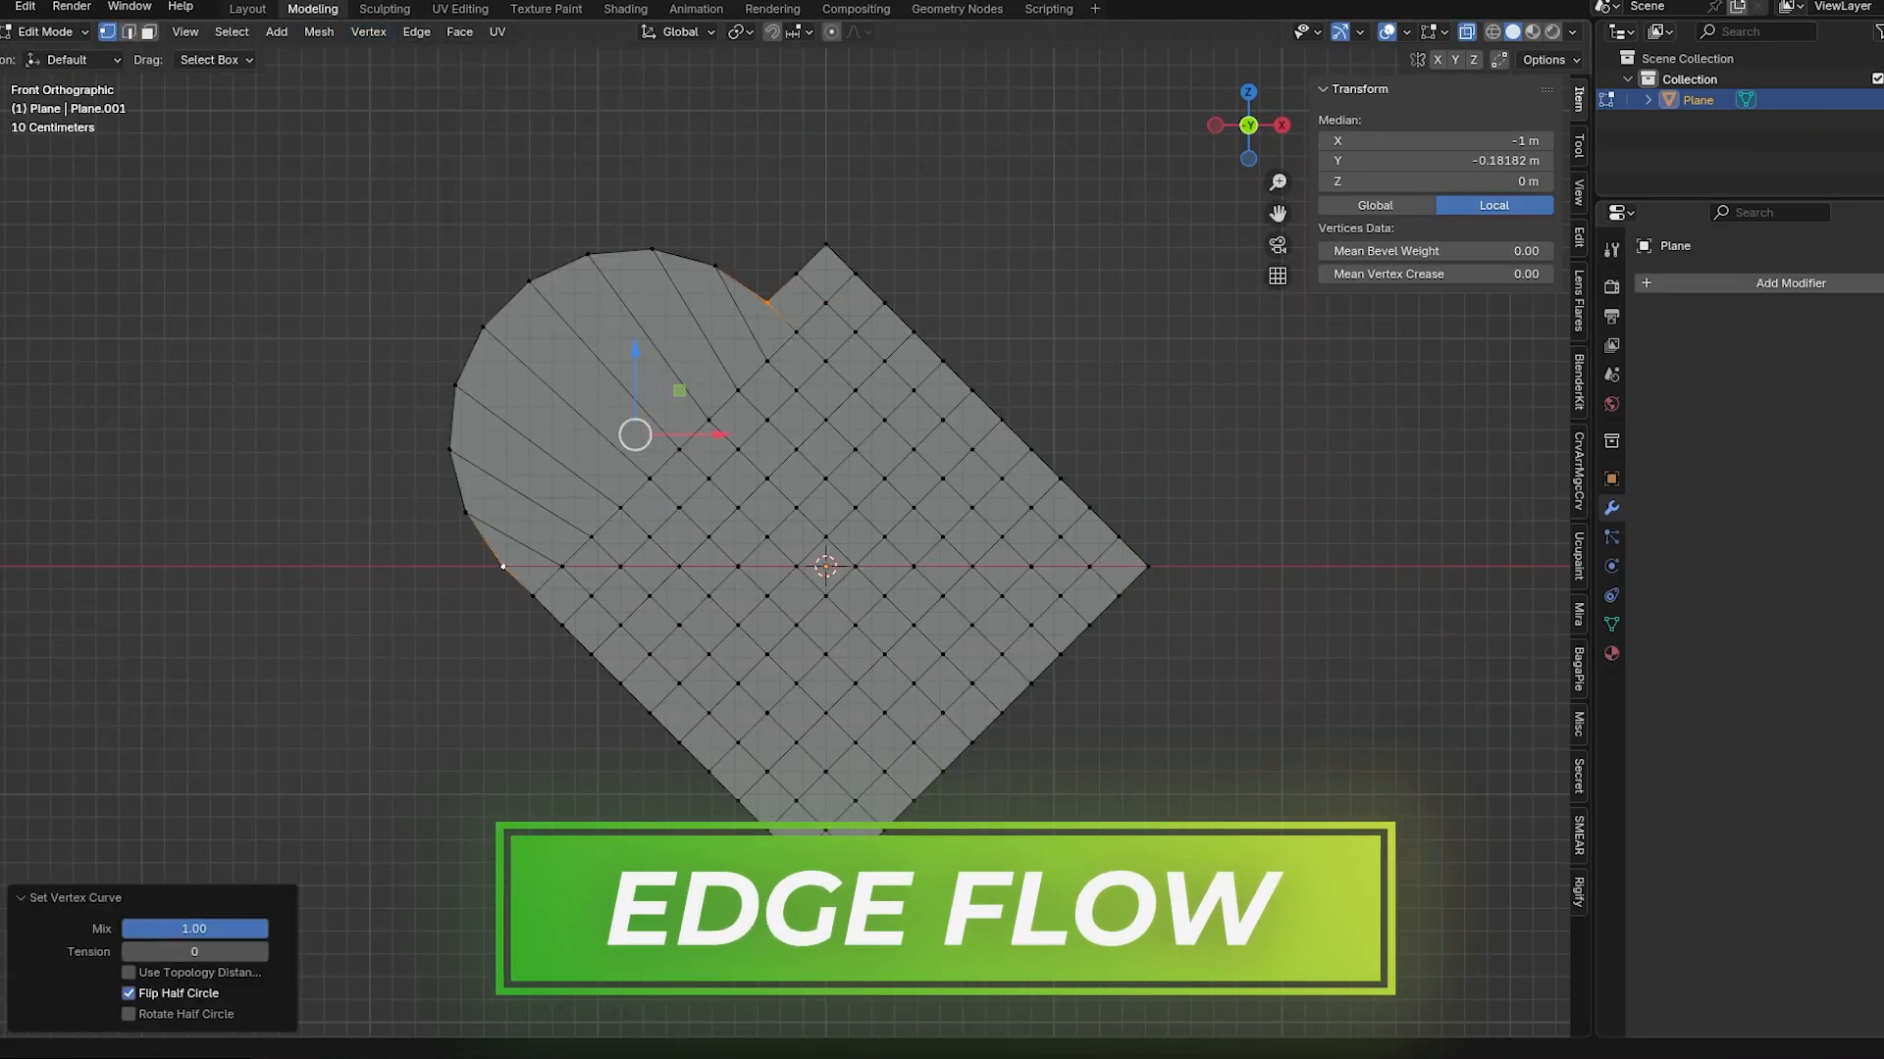
- Round the plane corner with Set Vertex Curve and curve the pipe loop at tension 76
{"action": "left_click", "coordinate": [368, 32]}
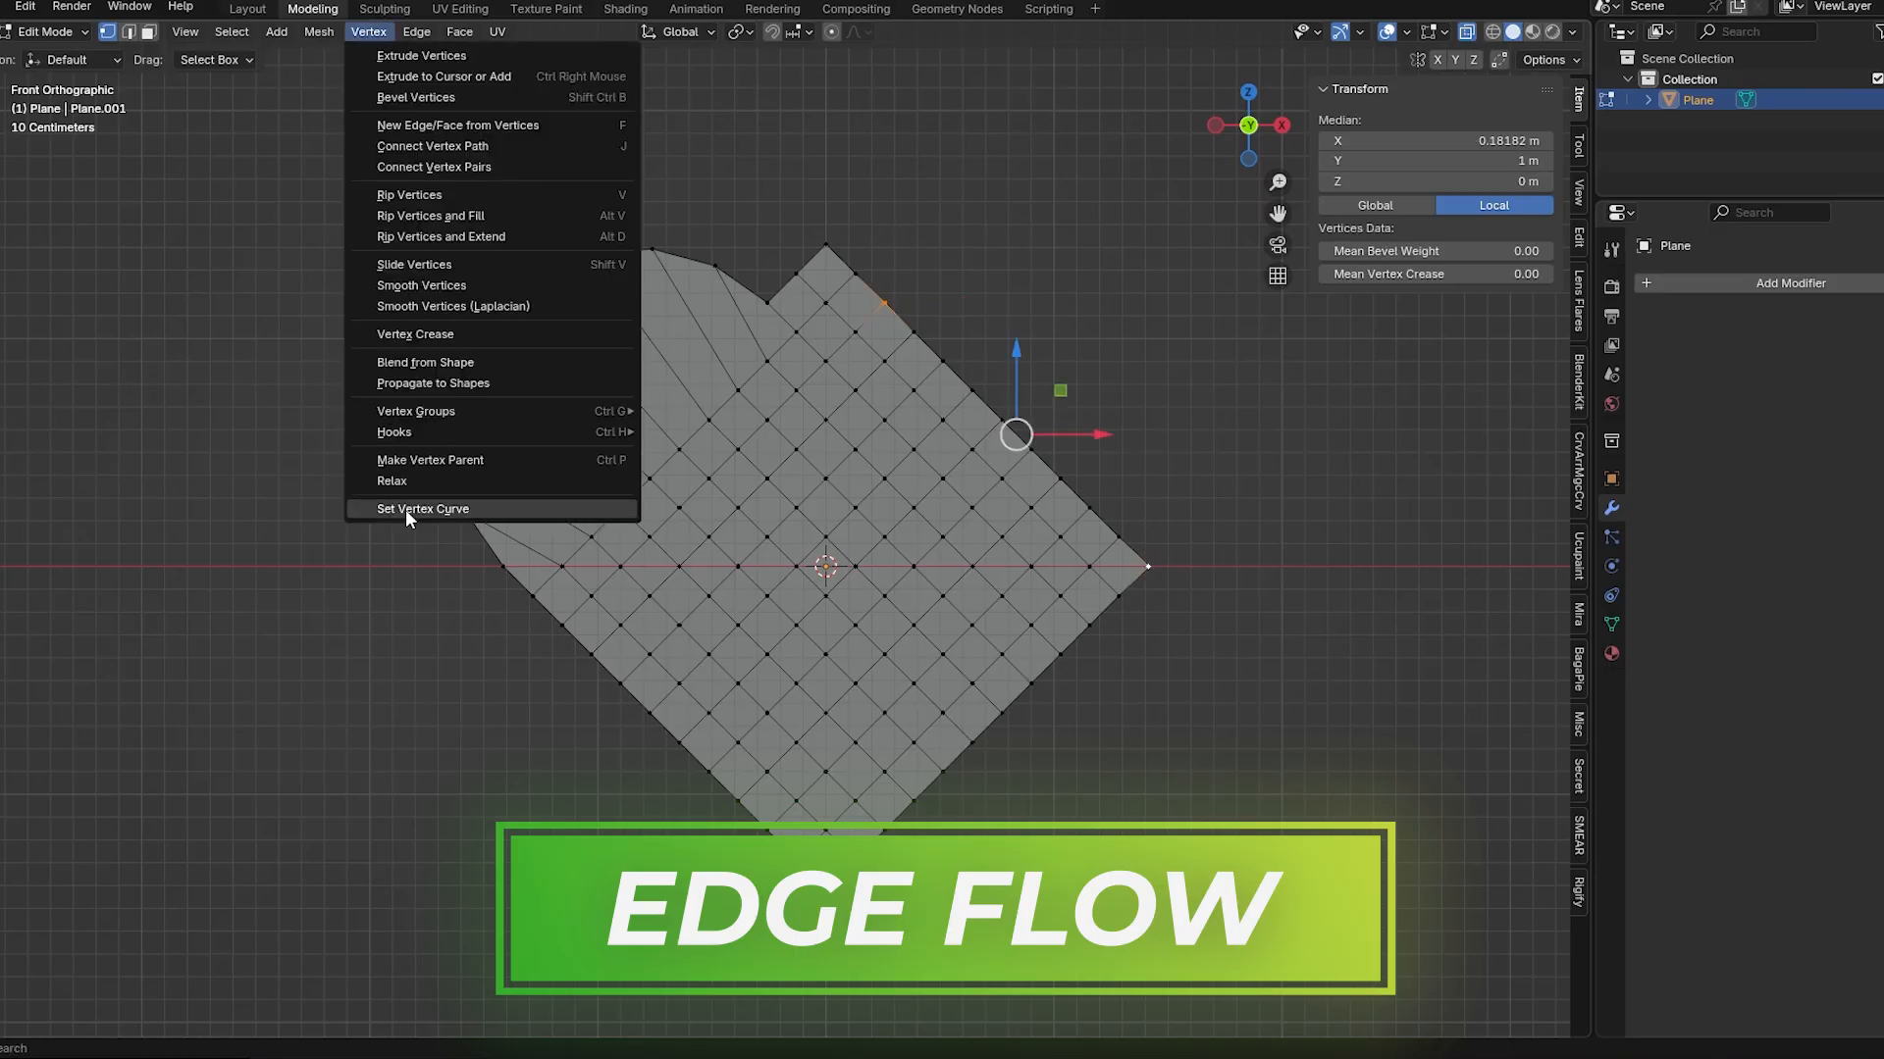
{"action": "left_click", "coordinate": [422, 508]}
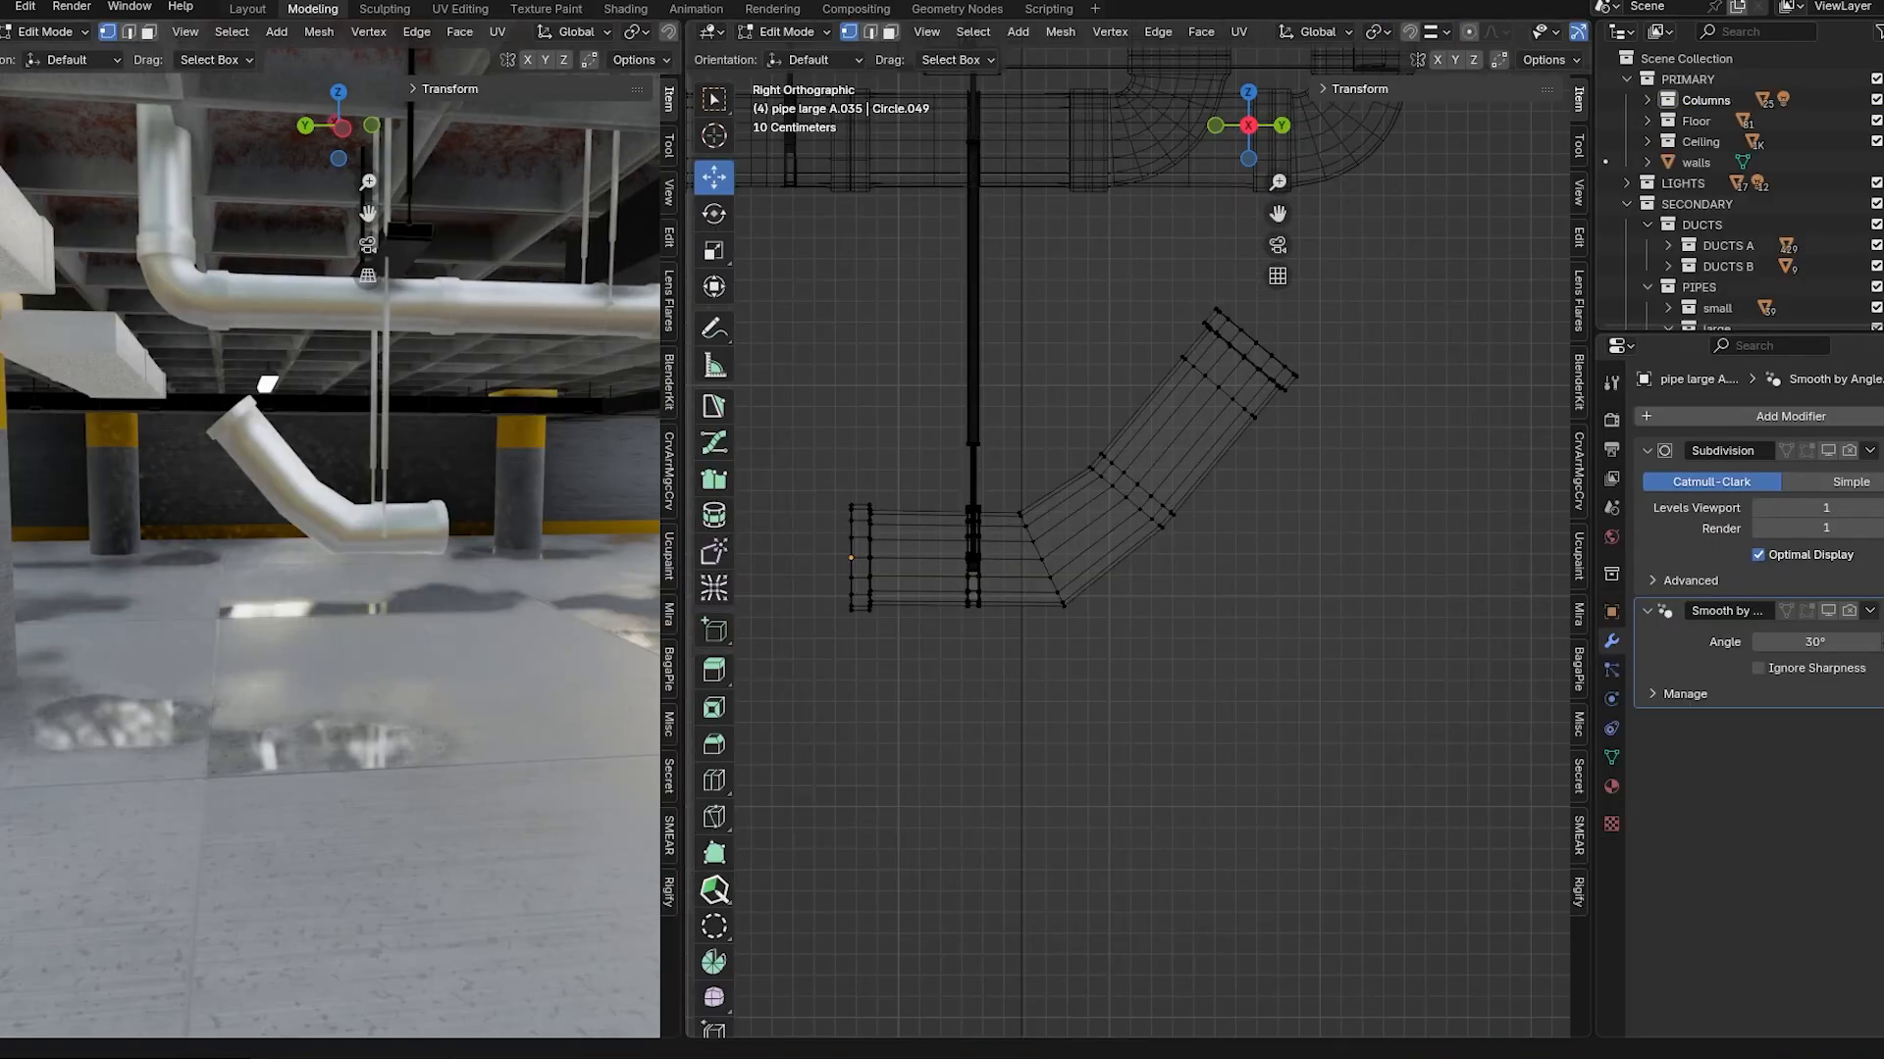
{"action": "left_click", "coordinate": [1157, 31]}
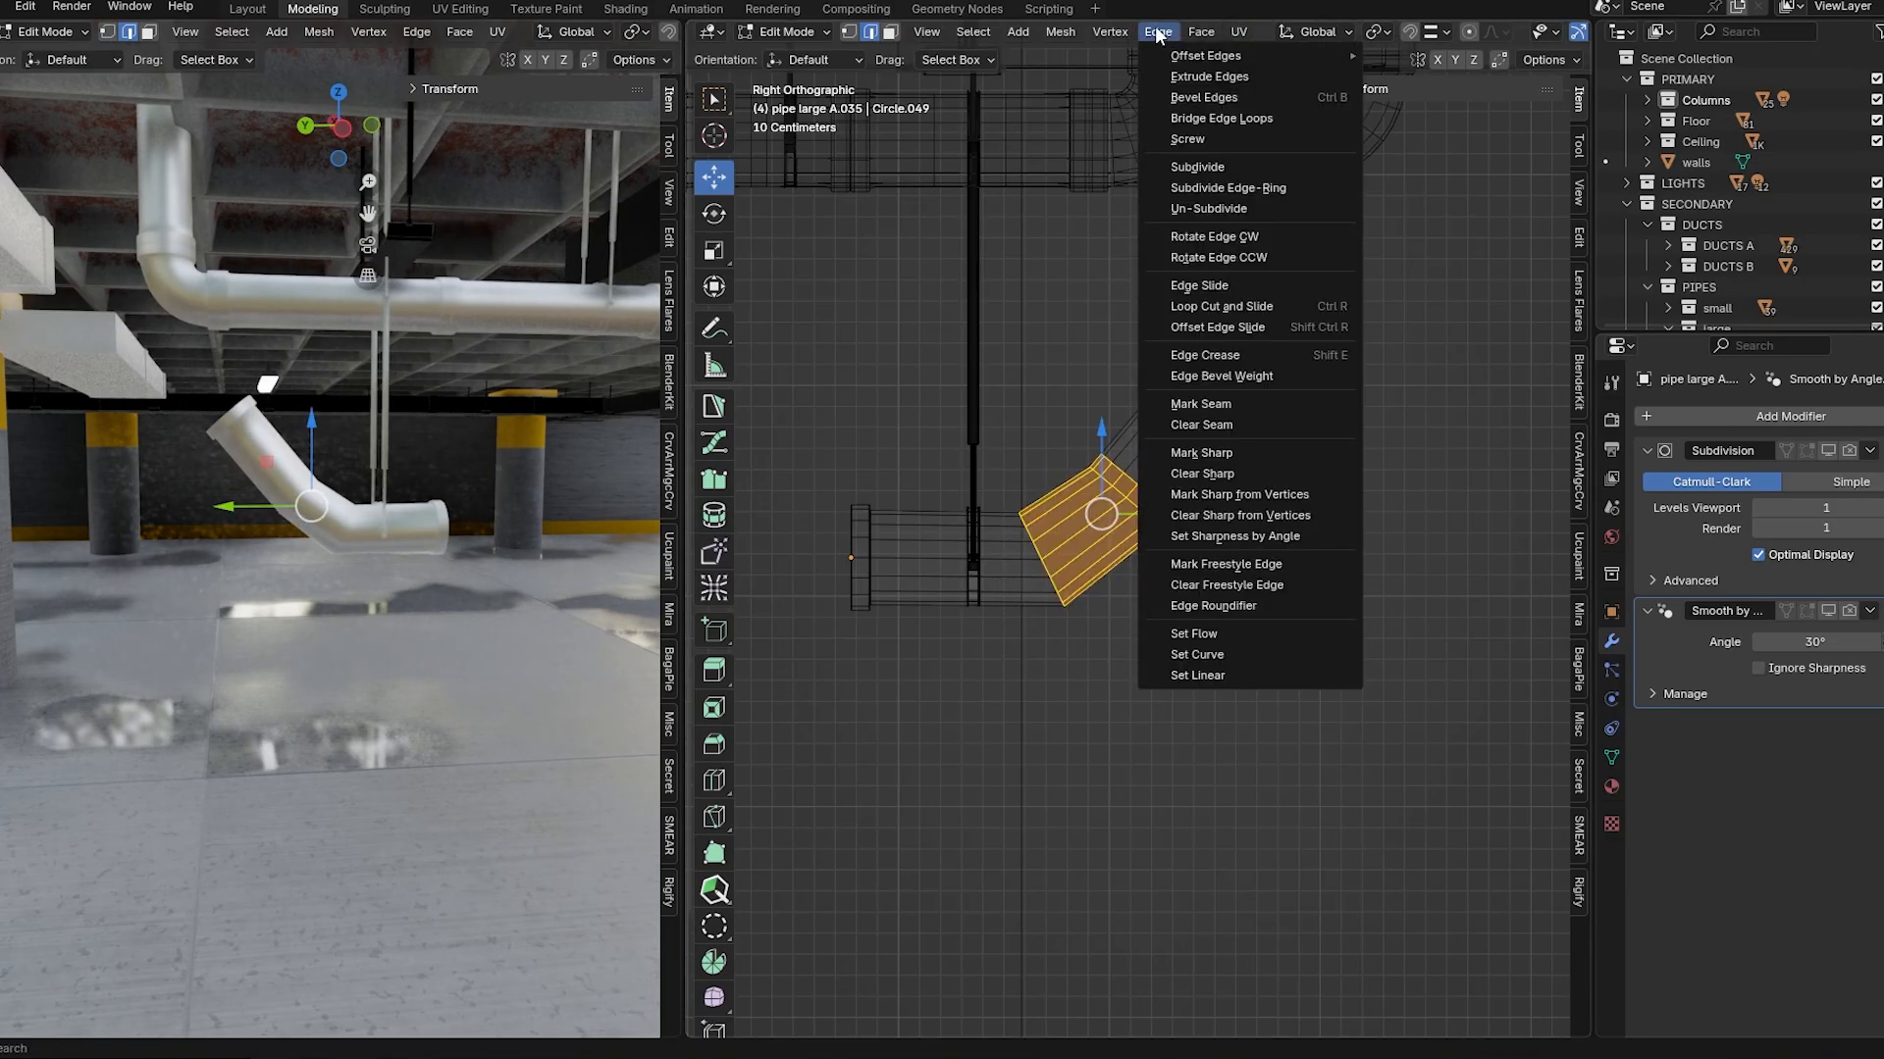
{"action": "left_click", "coordinate": [1194, 653]}
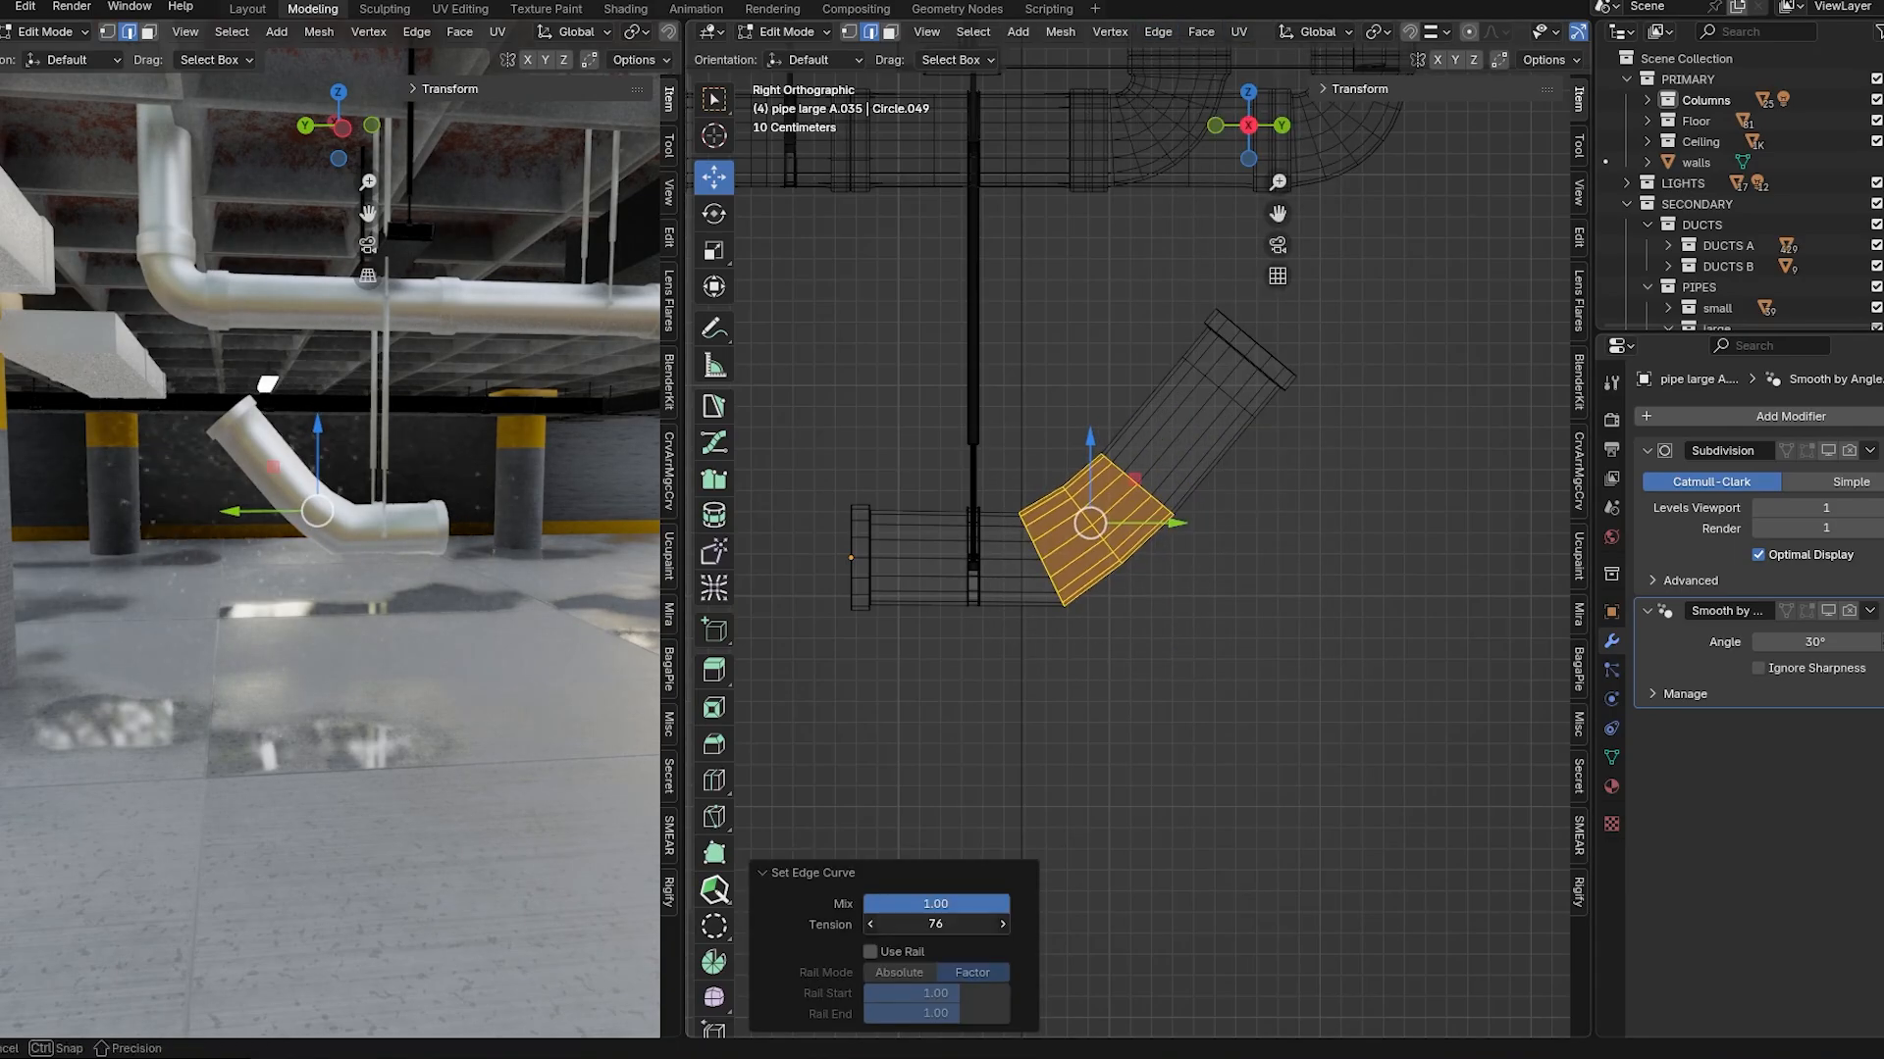